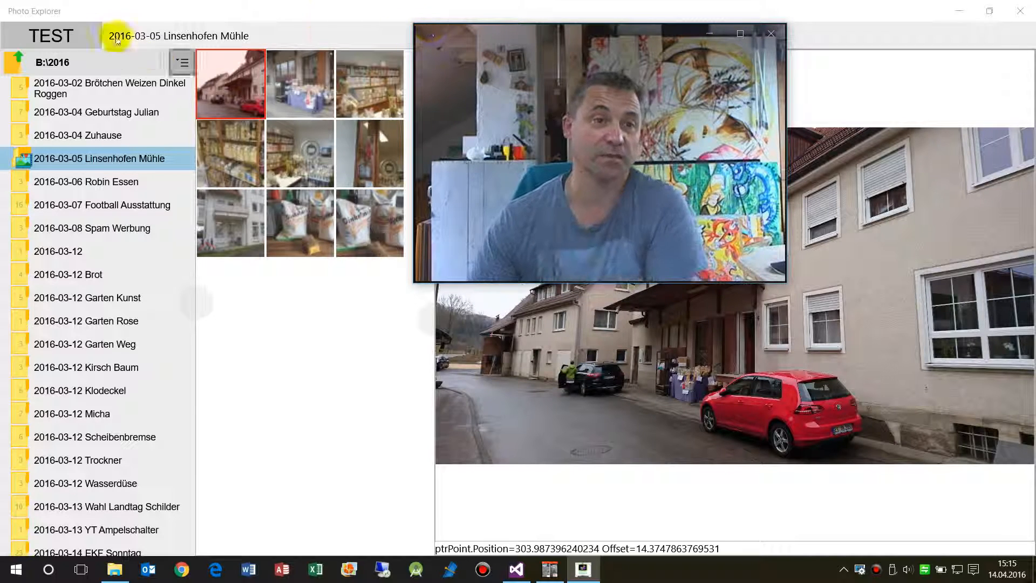
Step: Copy the 2016-03-05 Linsenhofen Mühle folder via its context menu's Copy Folder
right_click(99, 158)
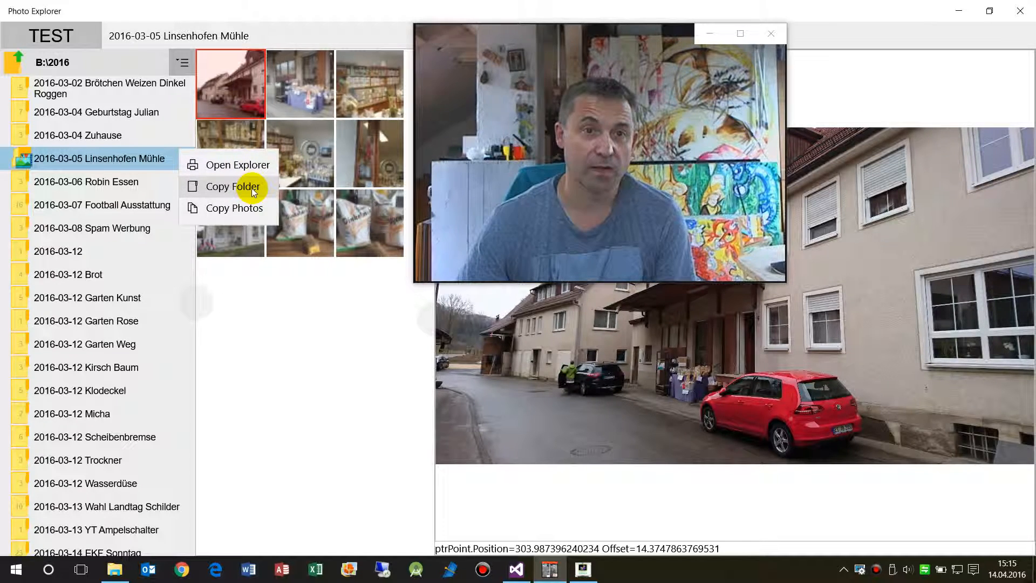
mouse_move(528, 179)
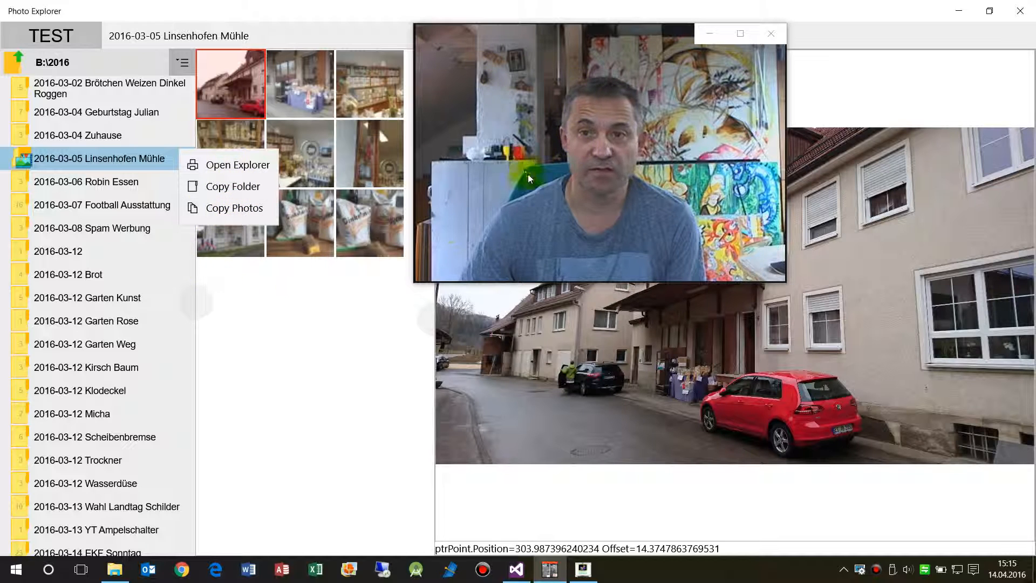
mouse_move(232, 185)
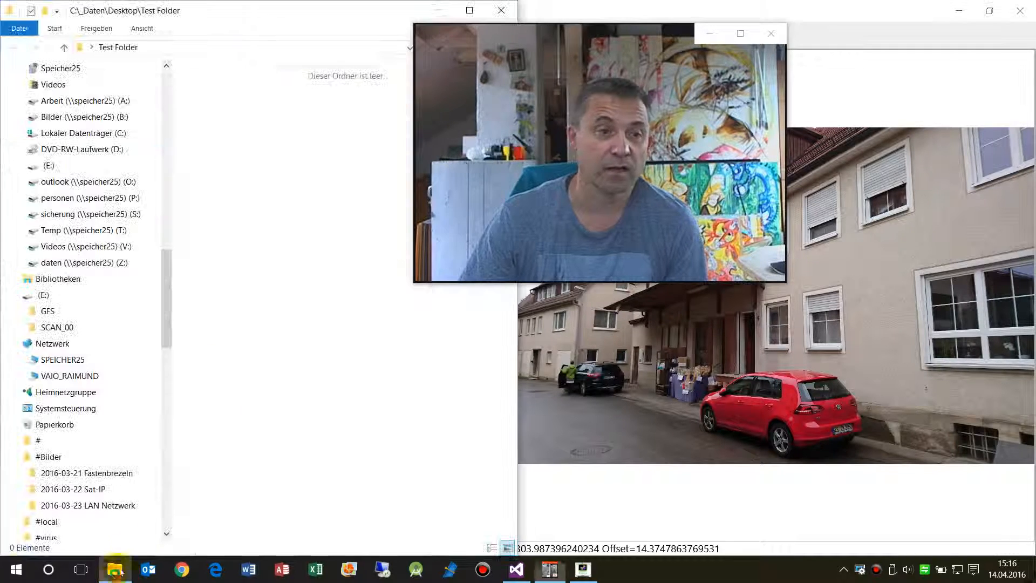
Step: Paste the Linsenhofen Mühle folder into Test Folder with Einfügen and open it
right_click(297, 198)
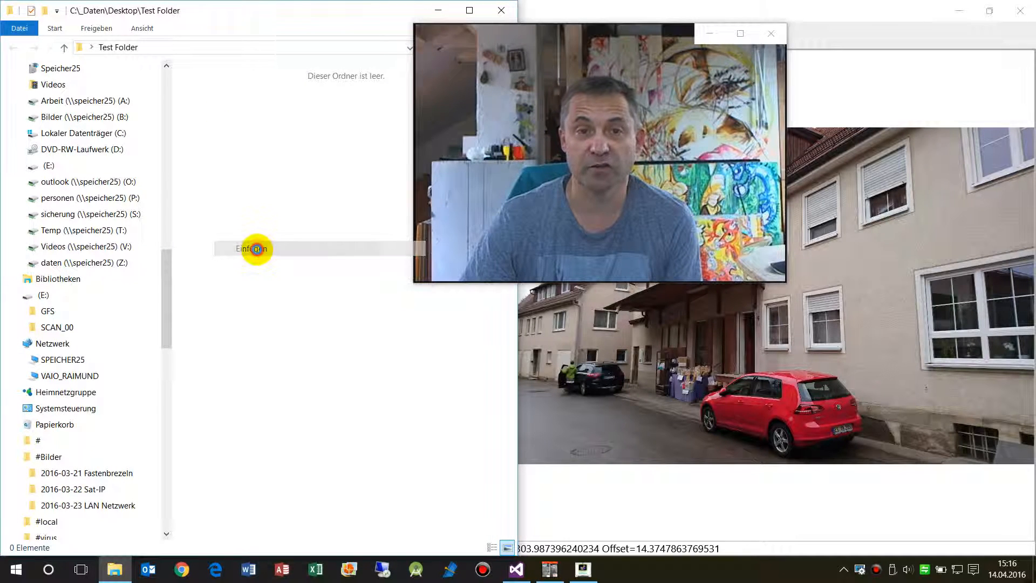
left_click(252, 249)
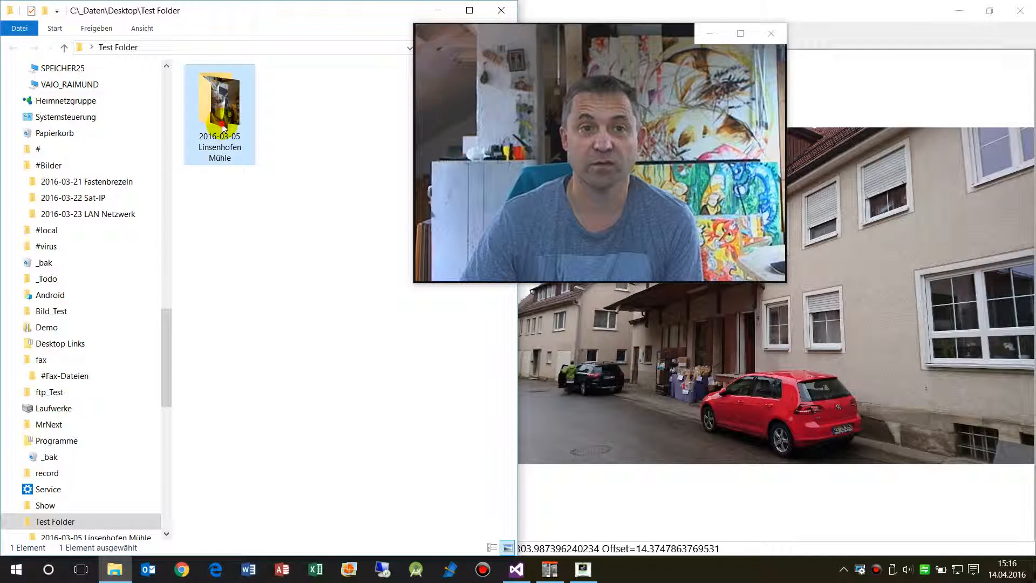
double_click(219, 99)
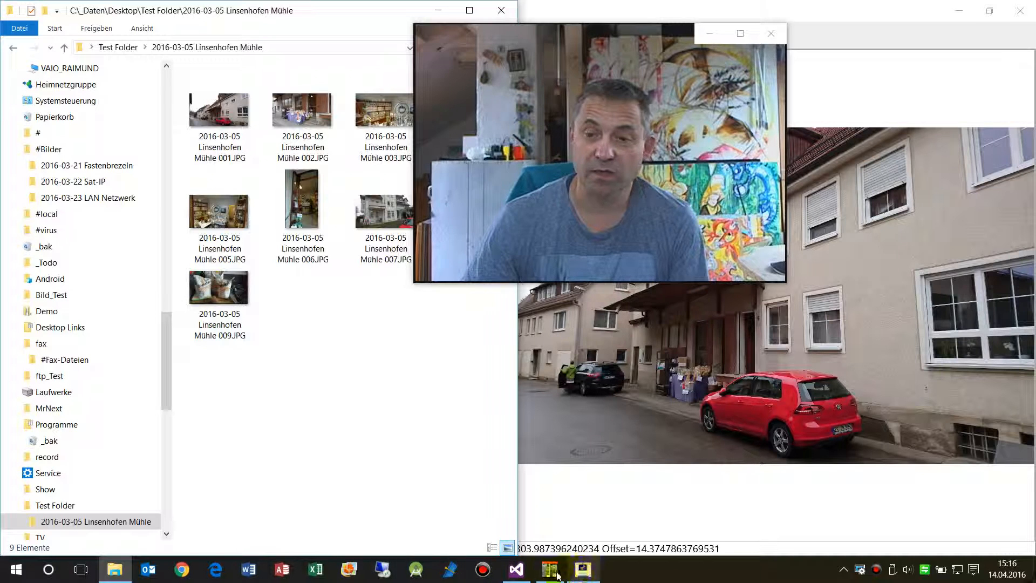
Step: Copy the Linsenhofen Mühle folder's photos using Copy Photos from its context menu
right_click(99, 159)
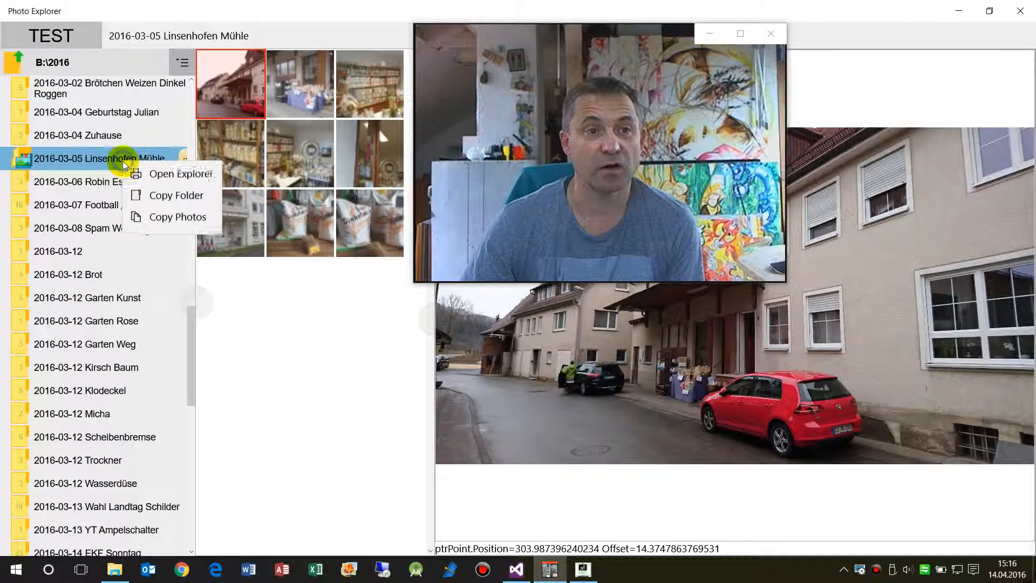
mouse_move(176, 219)
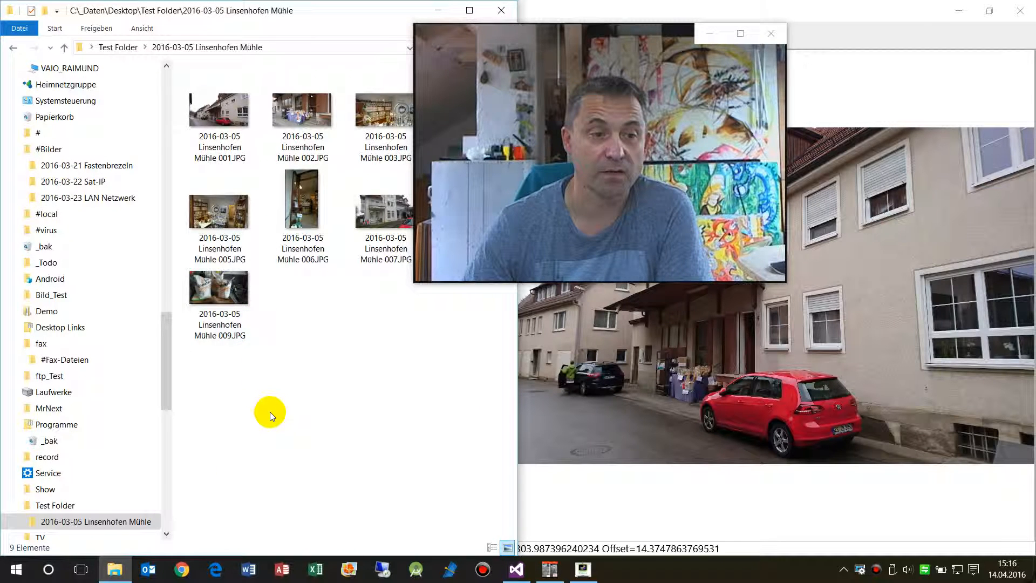
mouse_move(261, 414)
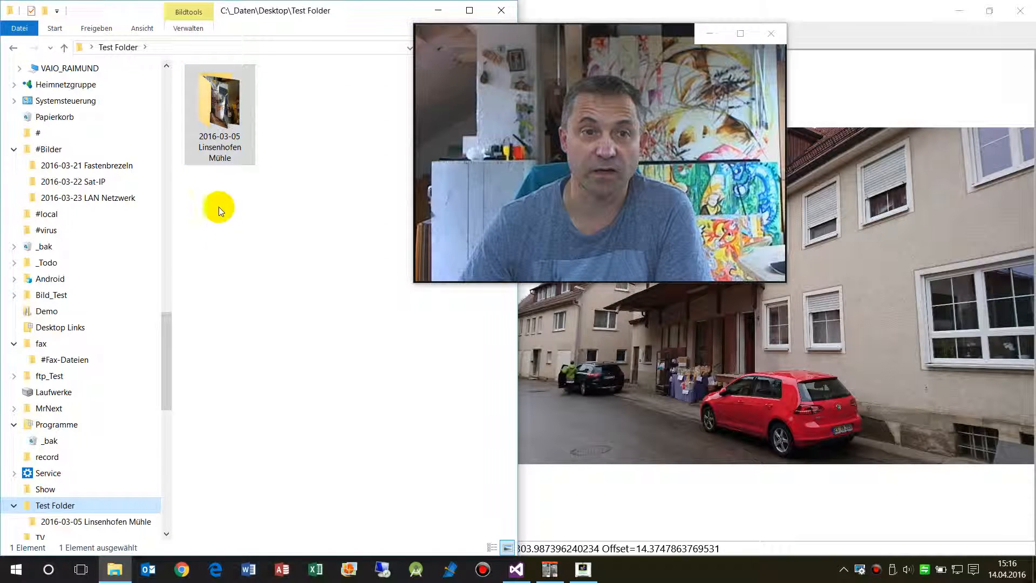
Step: Paste the nine Linsenhofen Mühle photos into Test Folder, then close Photo Explorer
right_click(220, 206)
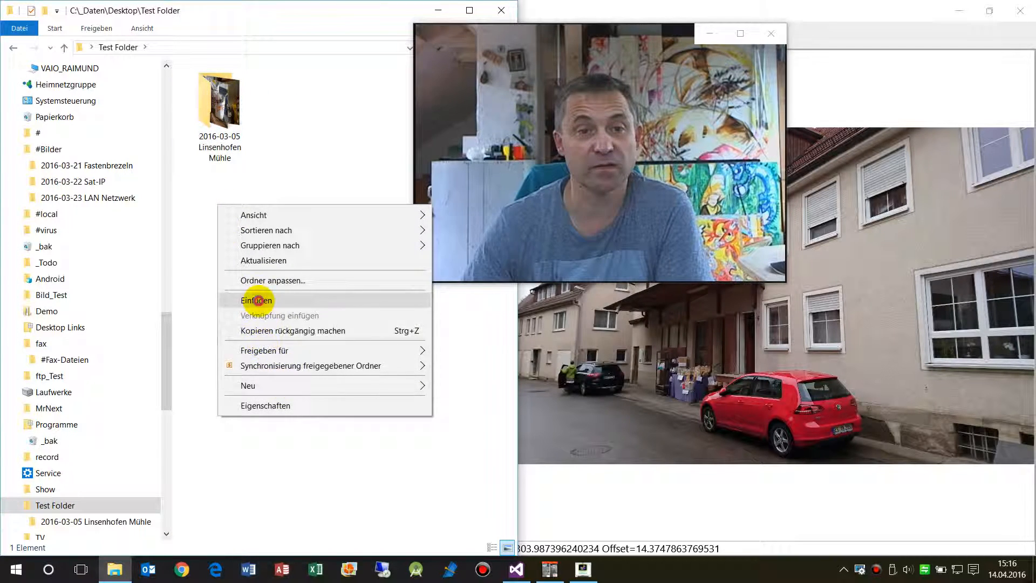
left_click(256, 300)
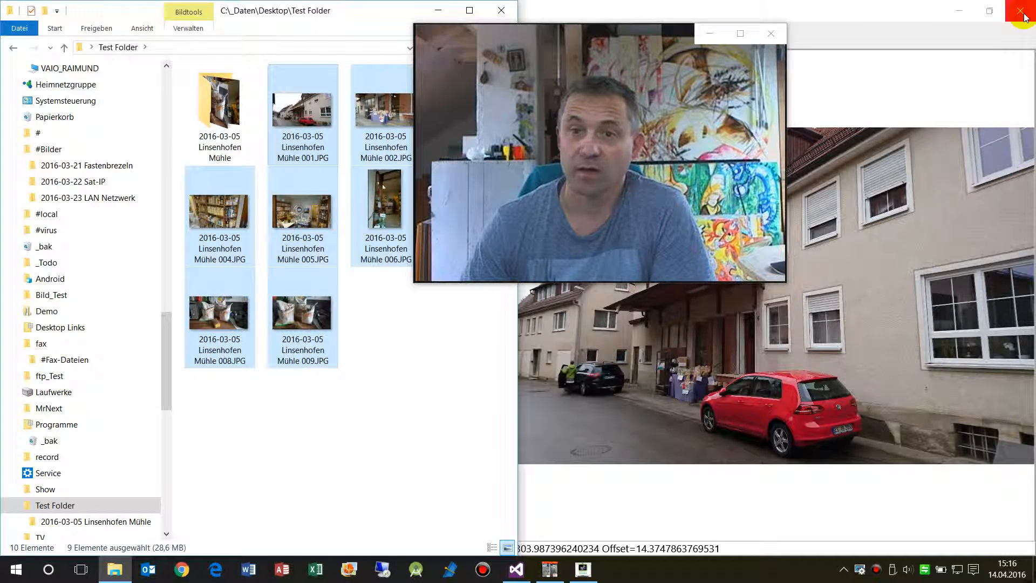
left_click(1024, 12)
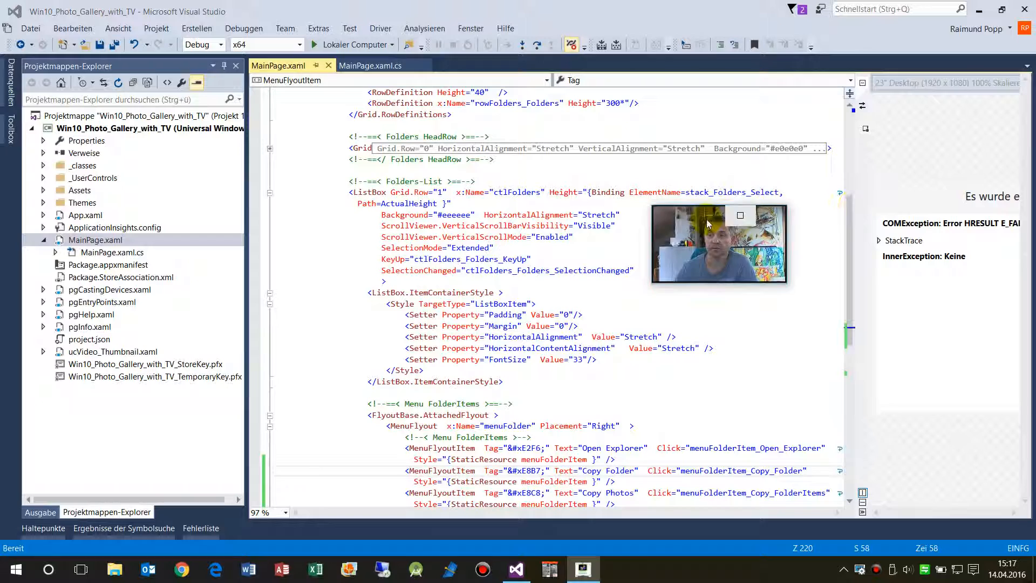
Step: Open MainPage.xaml.cs and review the Copy_Folder and Copy_FolderItems clipboard handlers
left_click(369, 65)
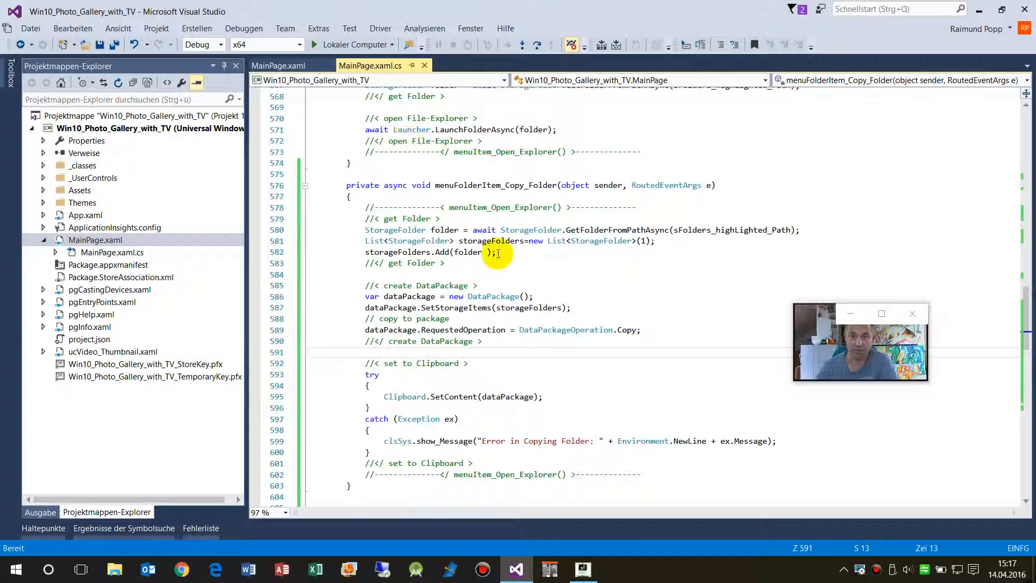
scroll("down", 3)
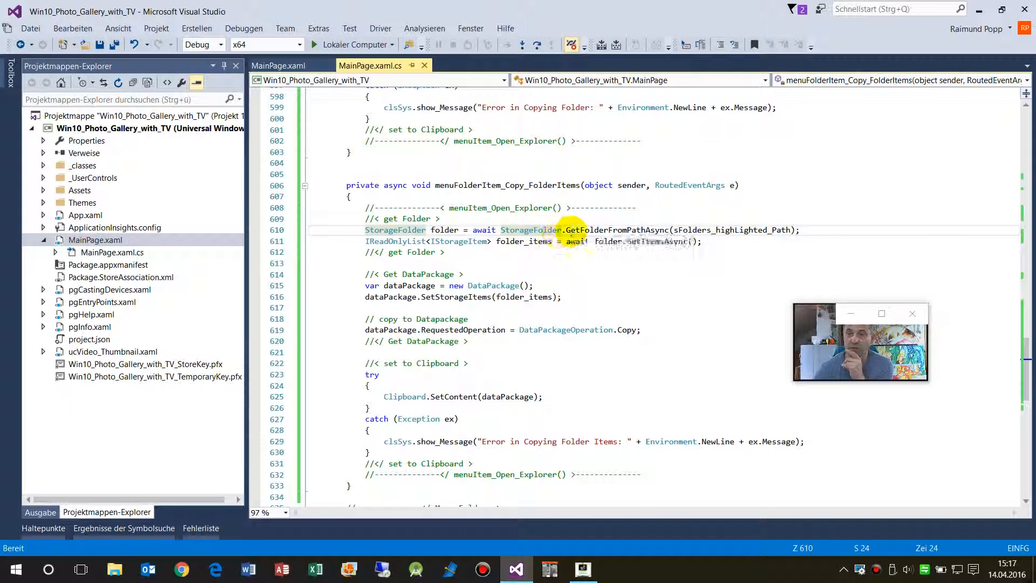
mouse_move(529, 229)
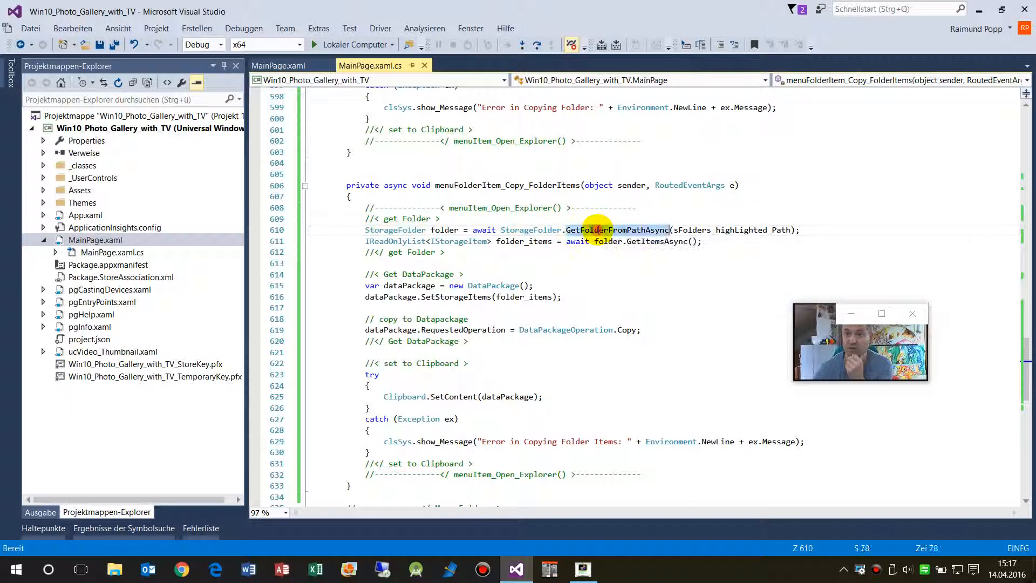
mouse_move(750, 229)
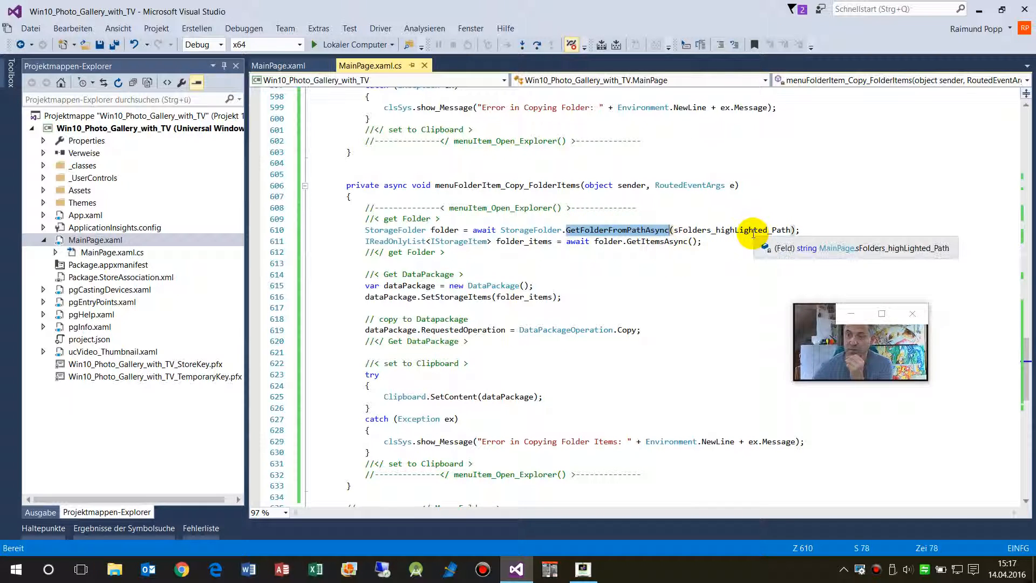
mouse_move(396, 255)
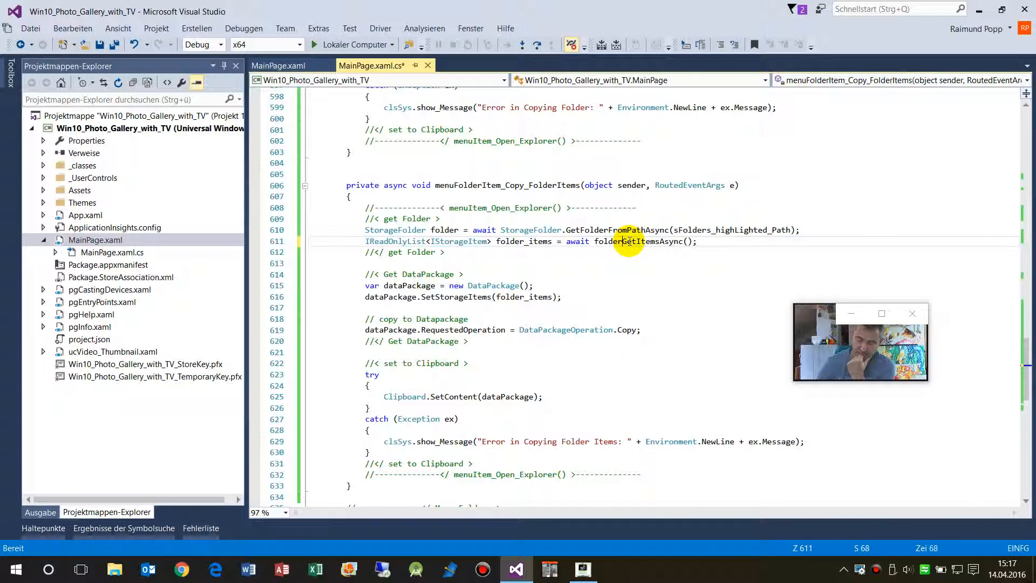
type(".")
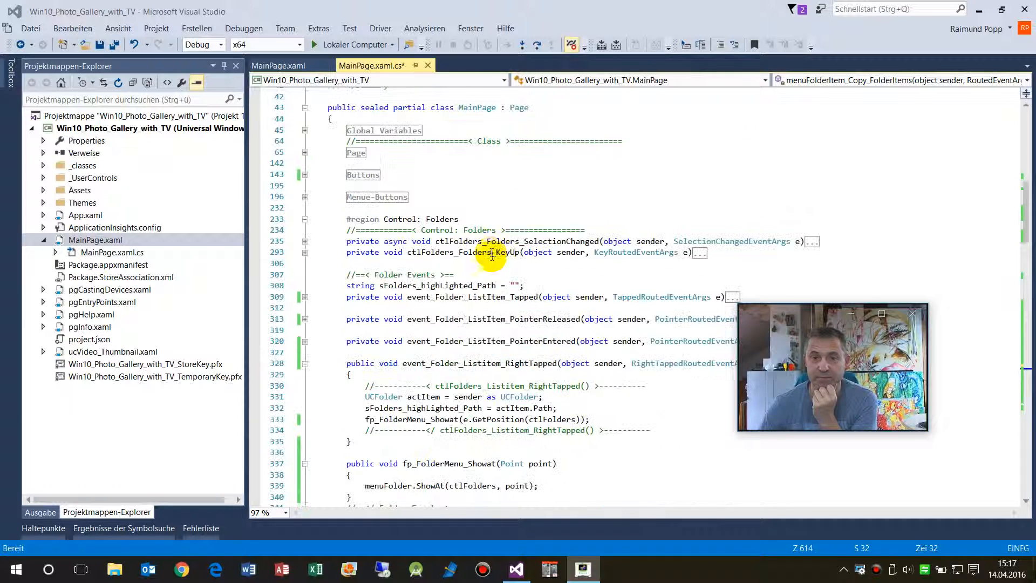
scroll("up", 3)
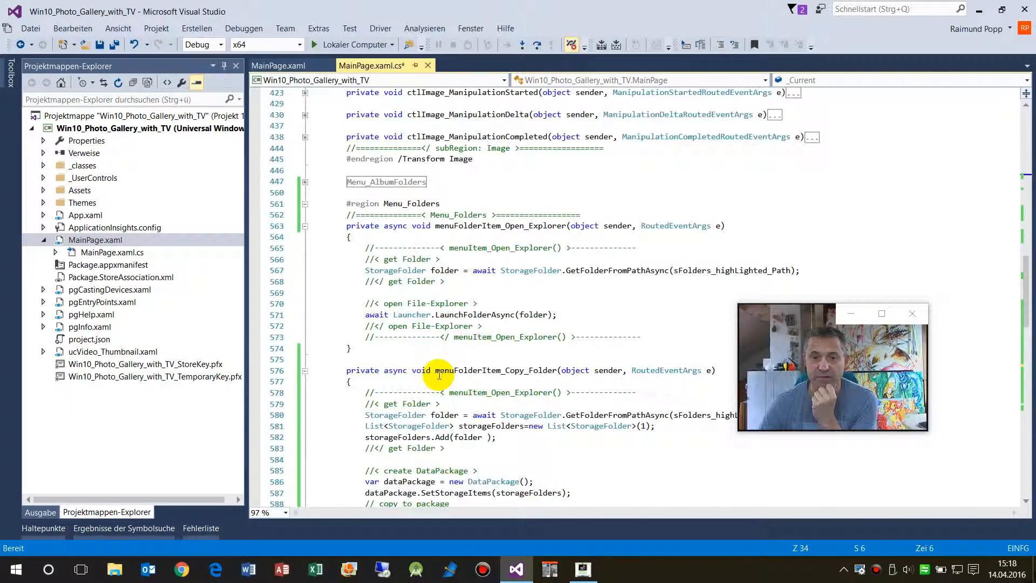
scroll("down", 3)
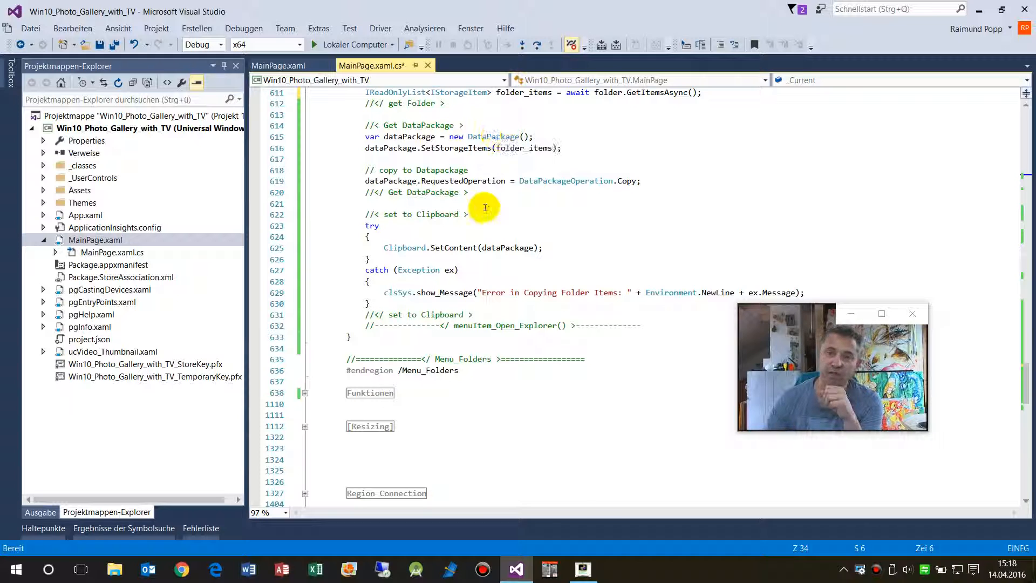
mouse_move(522, 147)
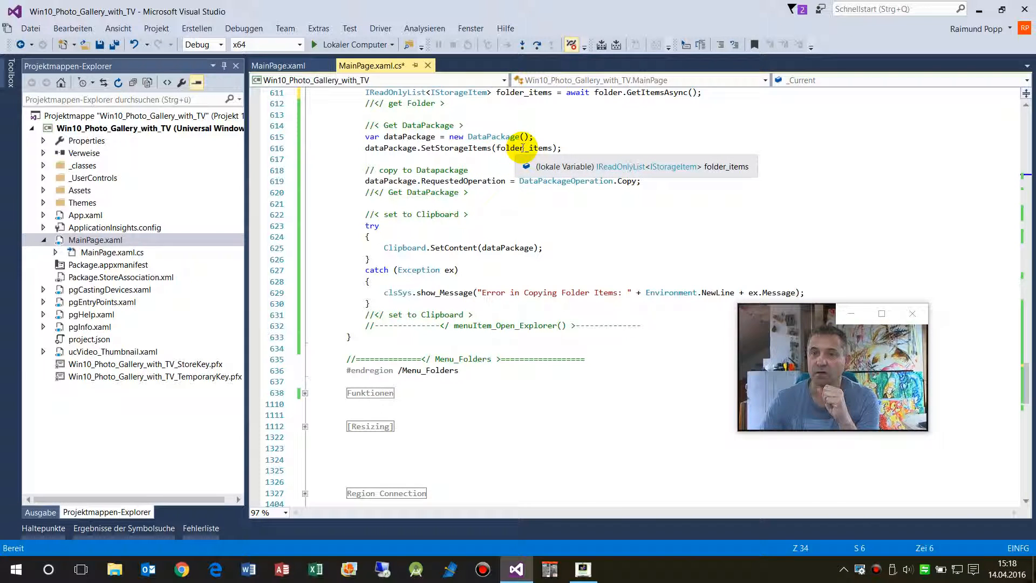
scroll("up", 3)
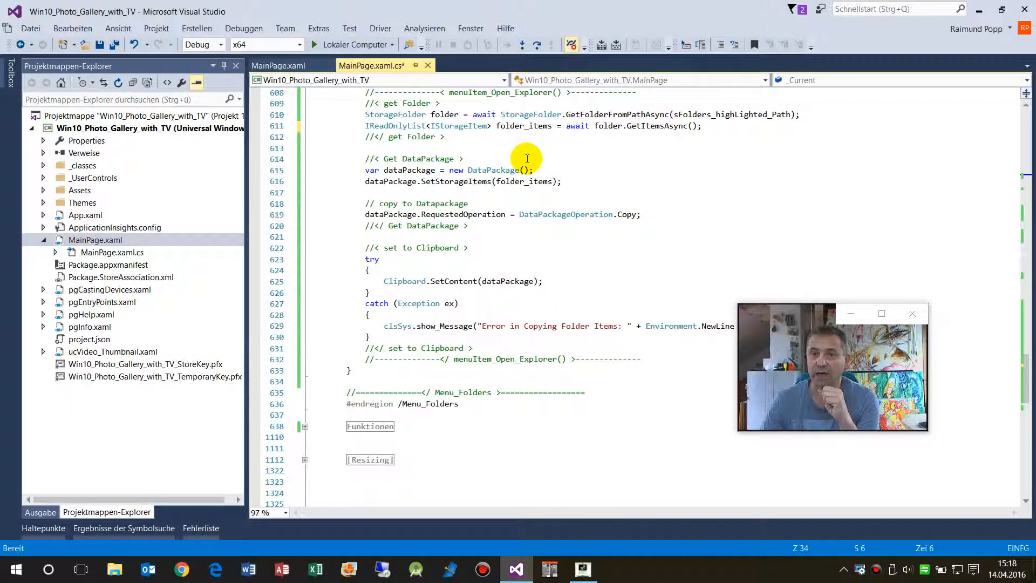
scroll("up", 3)
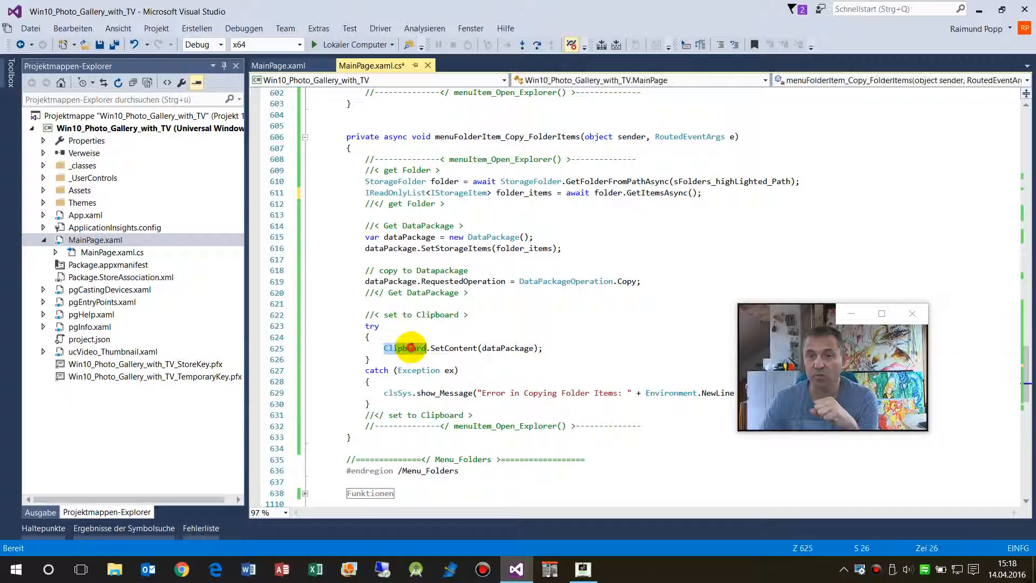
mouse_move(404, 348)
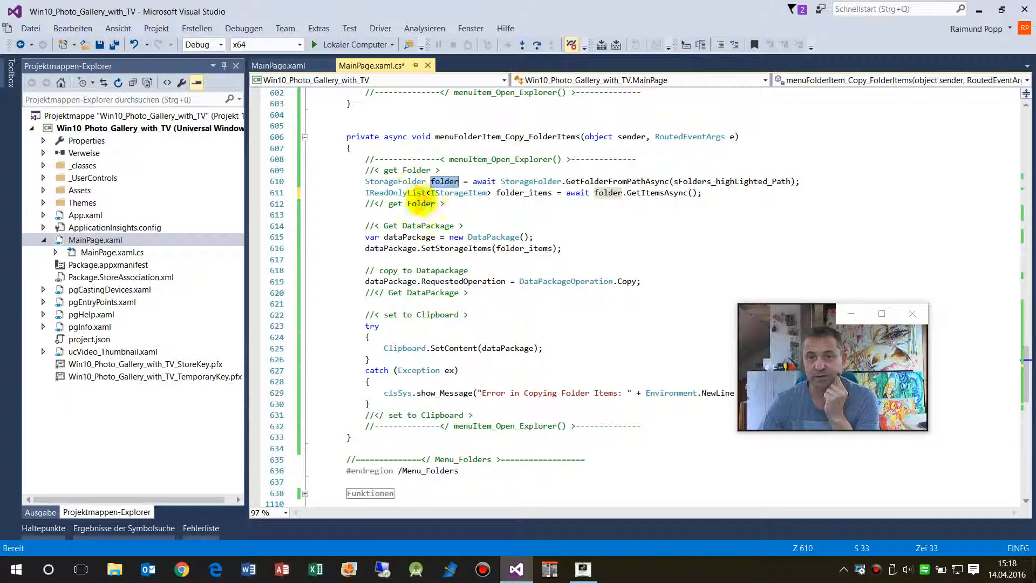
mouse_move(519, 192)
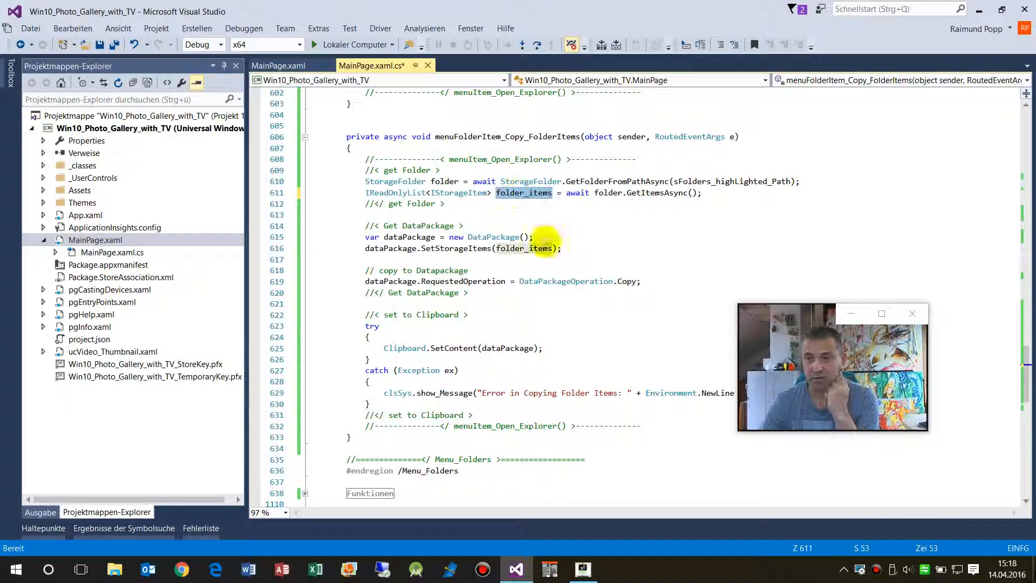
mouse_move(413, 236)
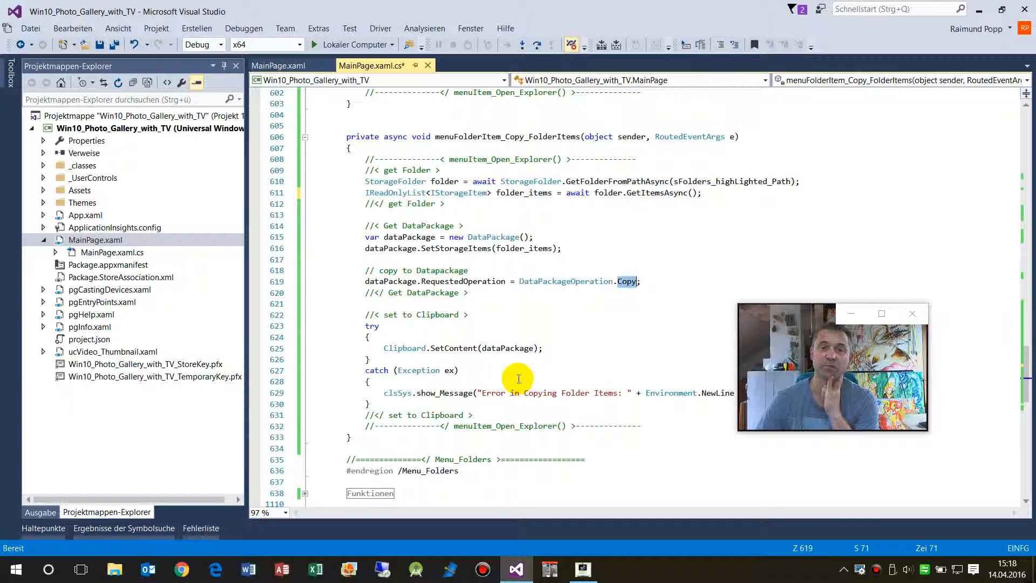
left_click(453, 348)
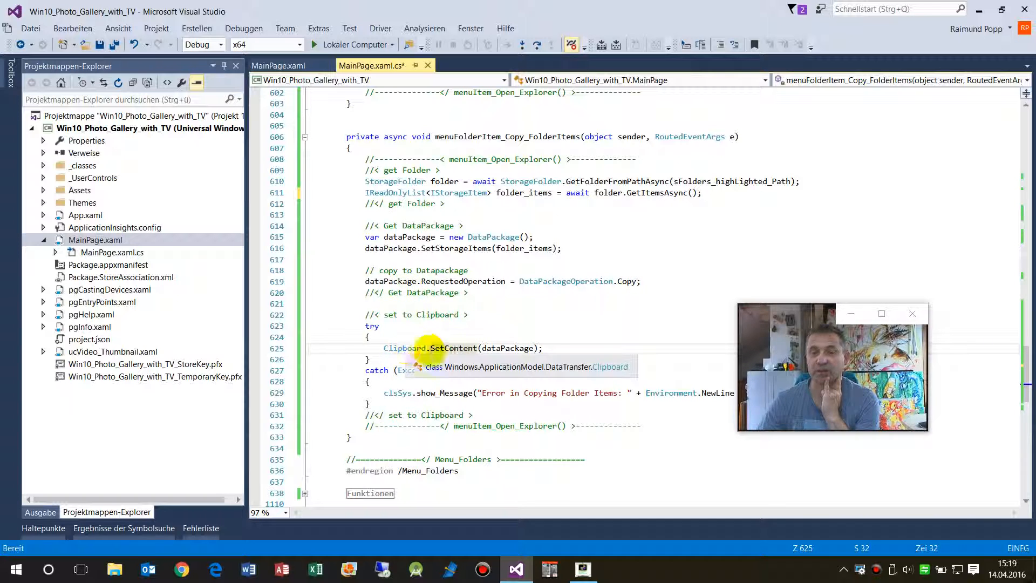
scroll("up", 3)
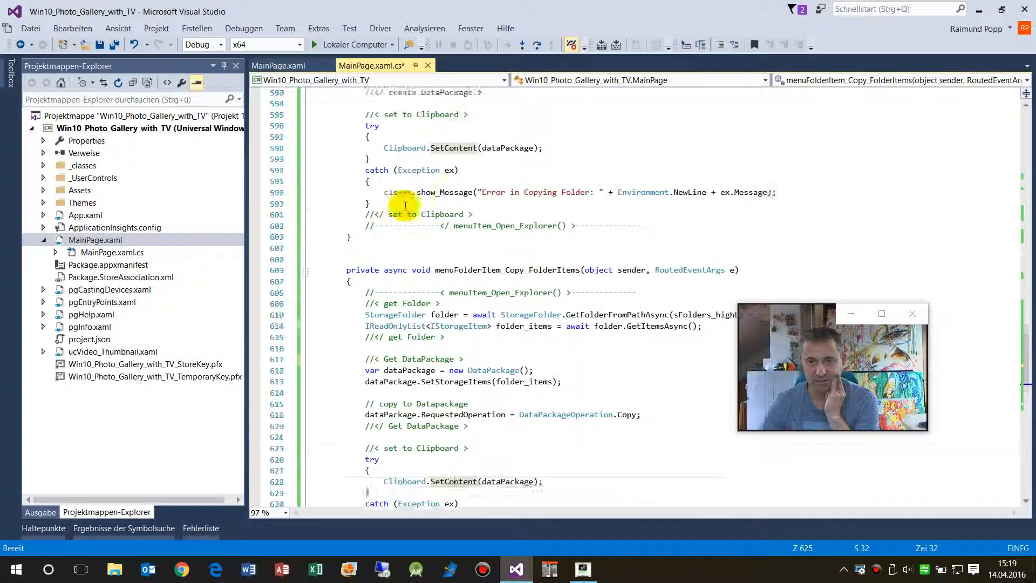
Step: Walk through menuFolderItem_Copy_Folder's folder list, storage-items package and clipboard code
scroll("up", 3)
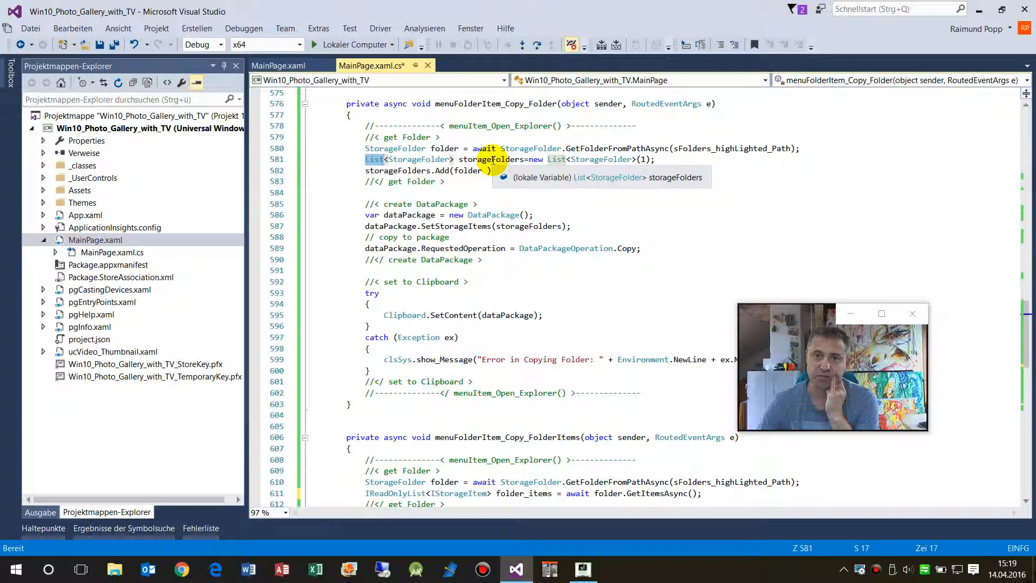
scroll("down", 3)
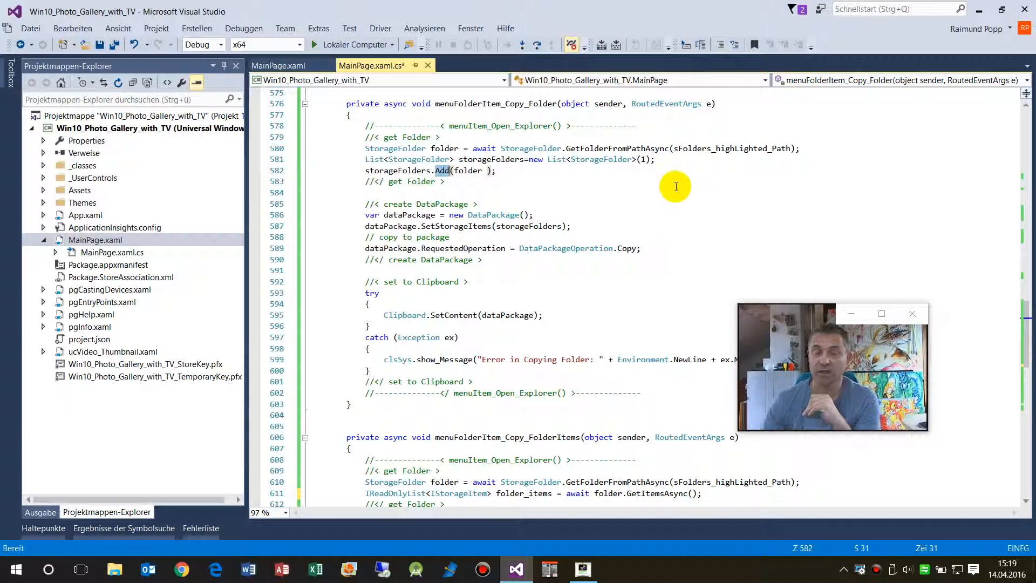
mouse_move(467, 171)
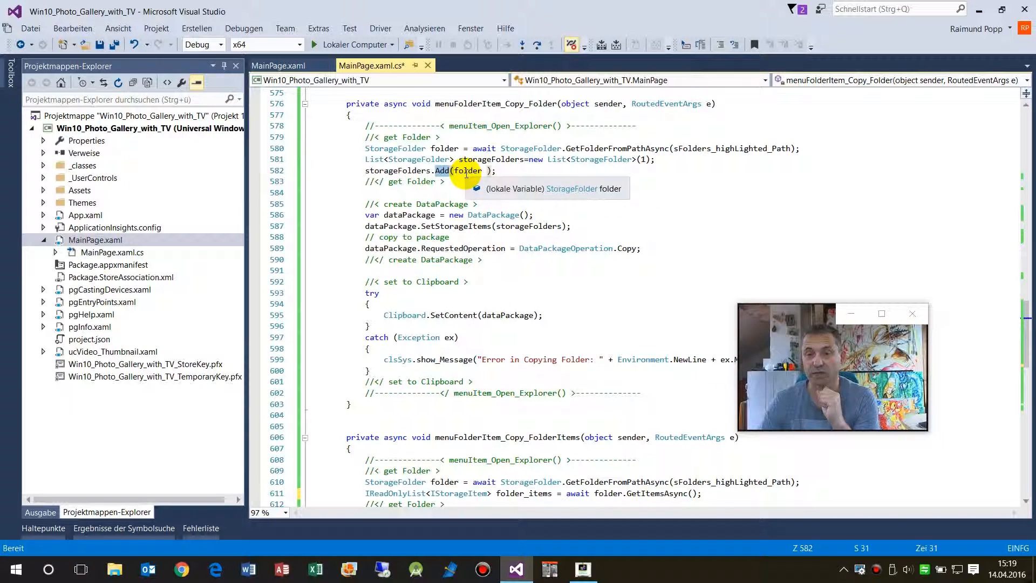
mouse_move(403, 215)
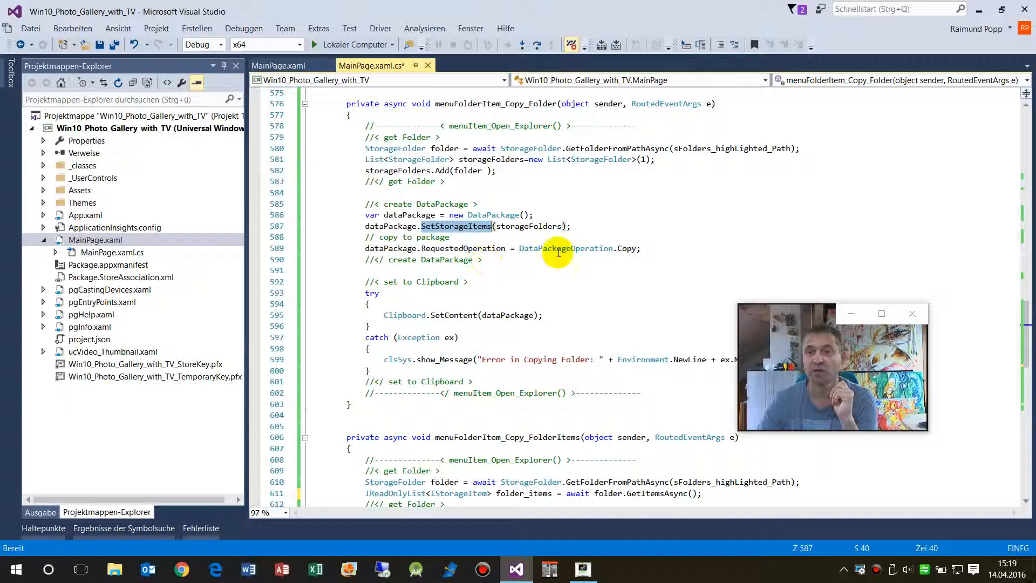
scroll("down", 3)
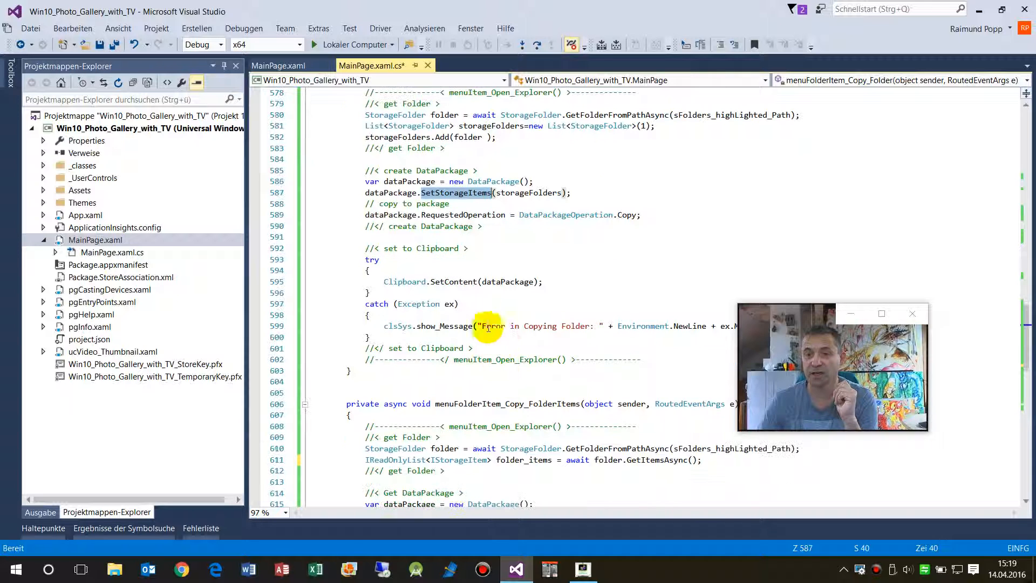
mouse_move(404, 282)
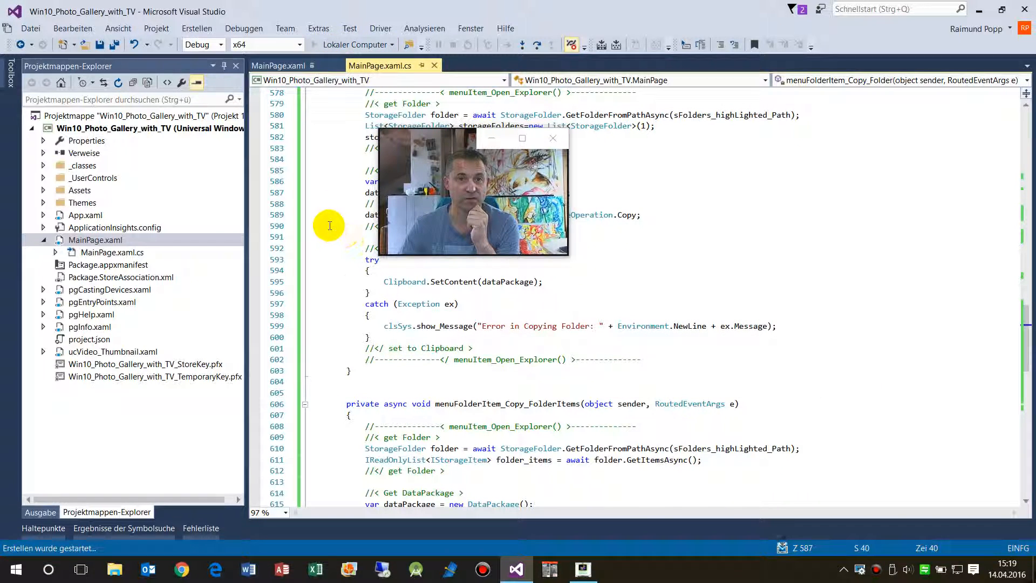
mouse_move(318, 221)
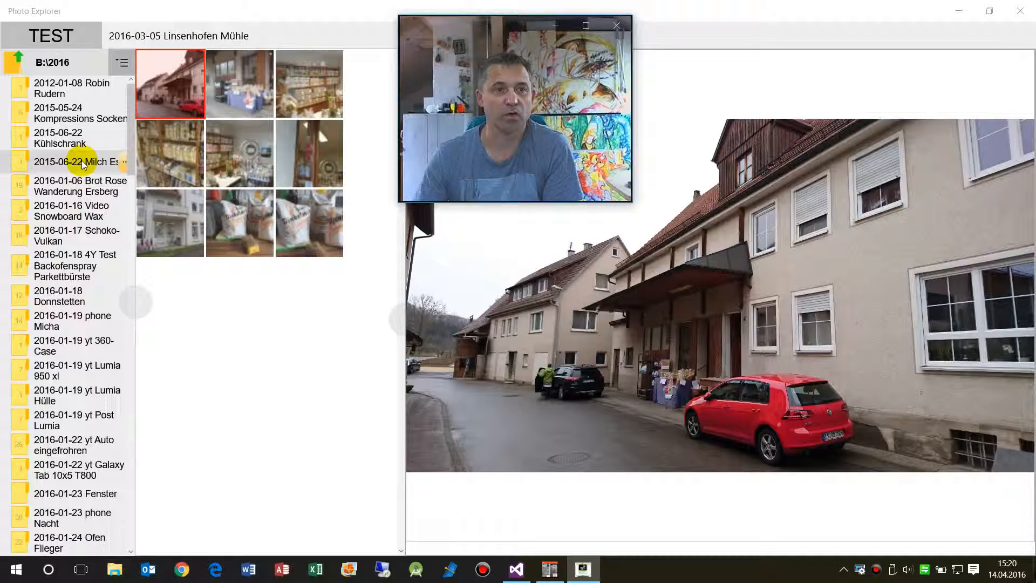
Step: Open the 2016-01-19 yt Lumia 950 xl folder and show its copy options
scroll("down", 3)
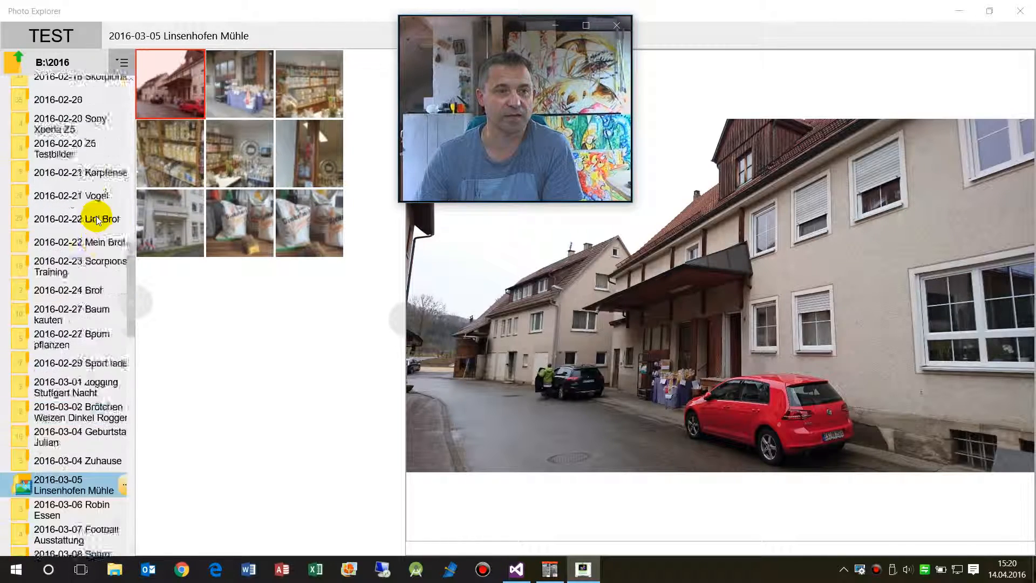
scroll("up", 3)
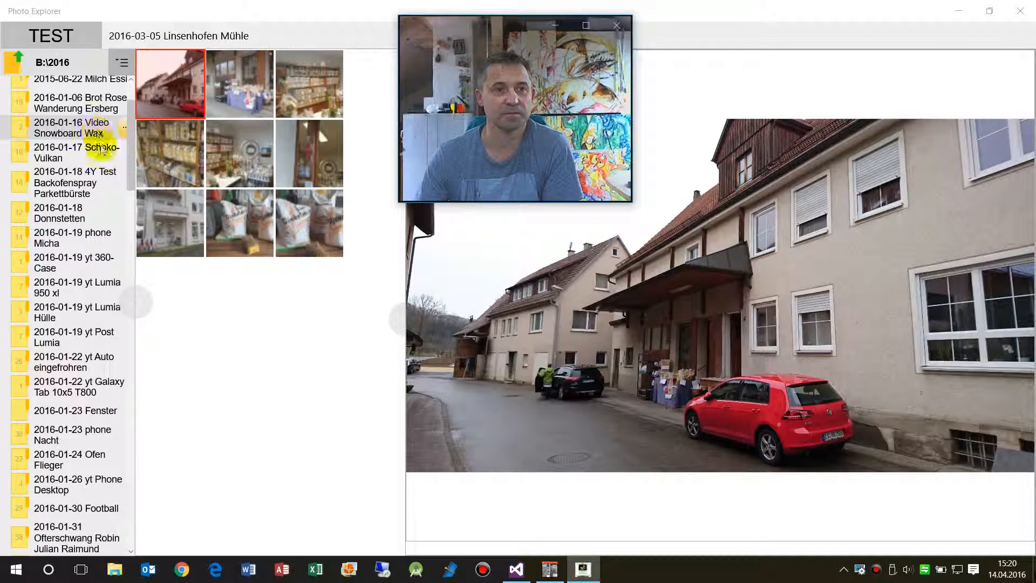
mouse_move(59, 212)
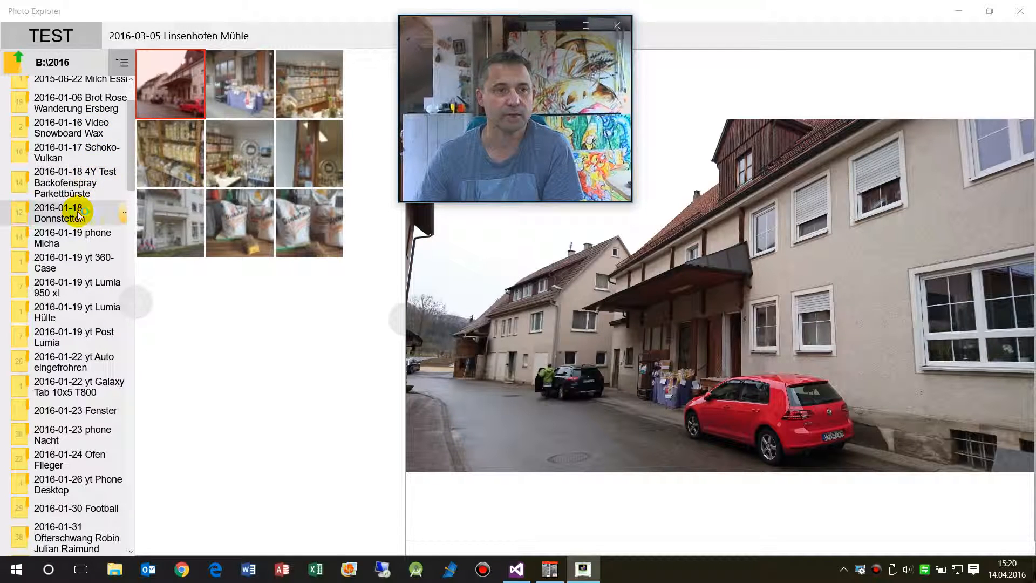
left_click(72, 238)
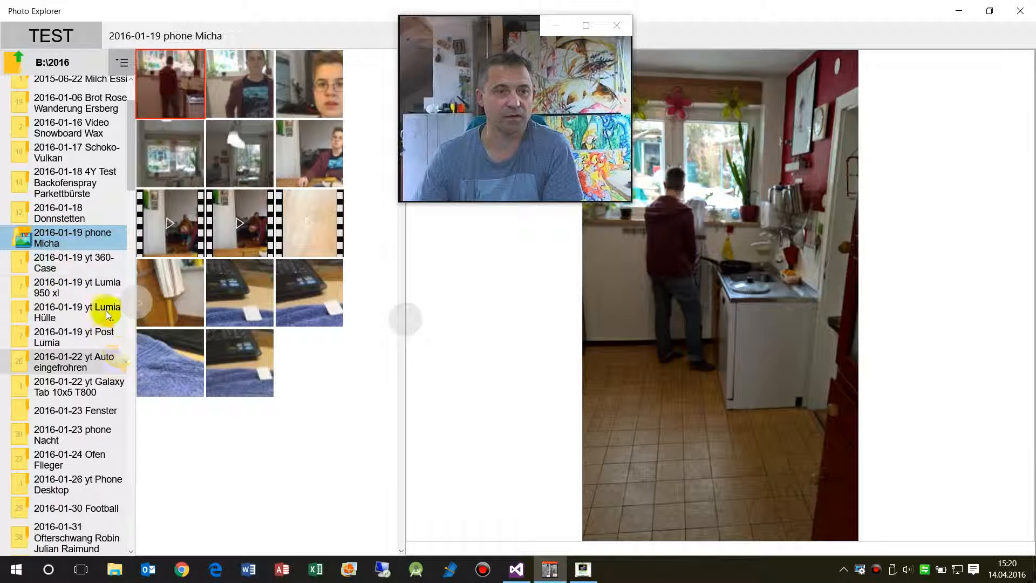
left_click(77, 287)
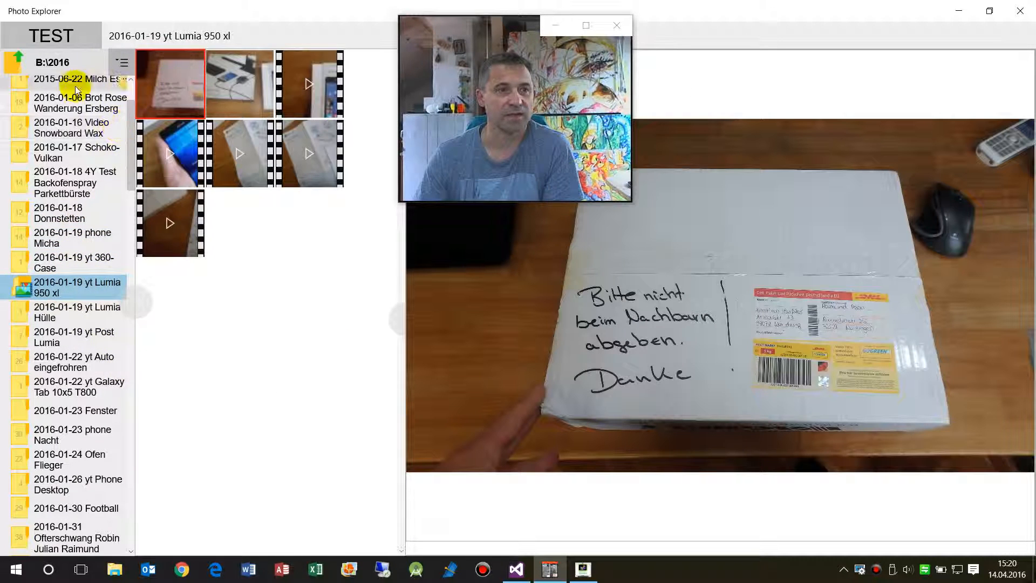
right_click(77, 287)
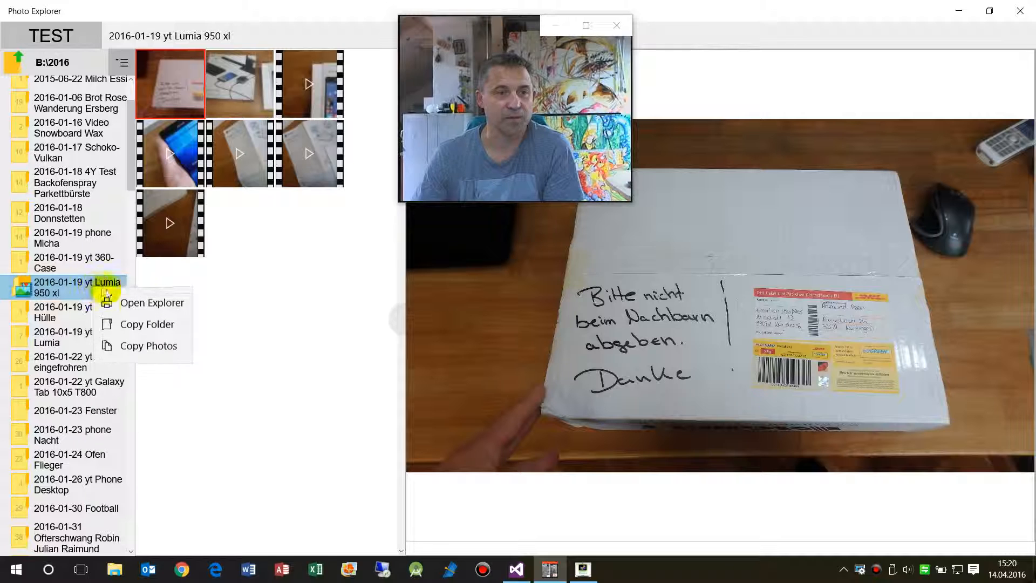
mouse_move(150, 325)
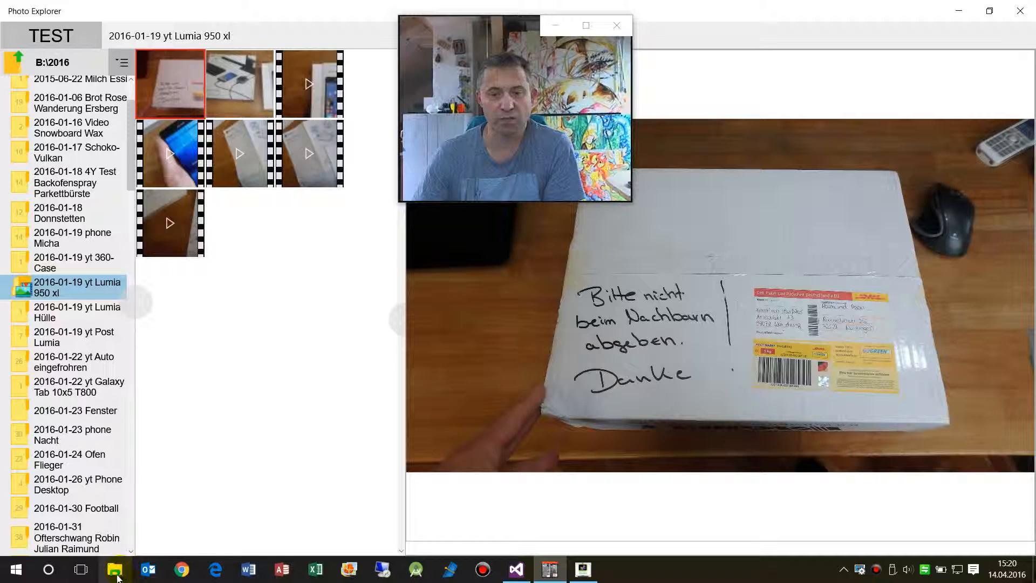
Step: Open Test Folder from the desktop and select all its items for deletion
right_click(115, 569)
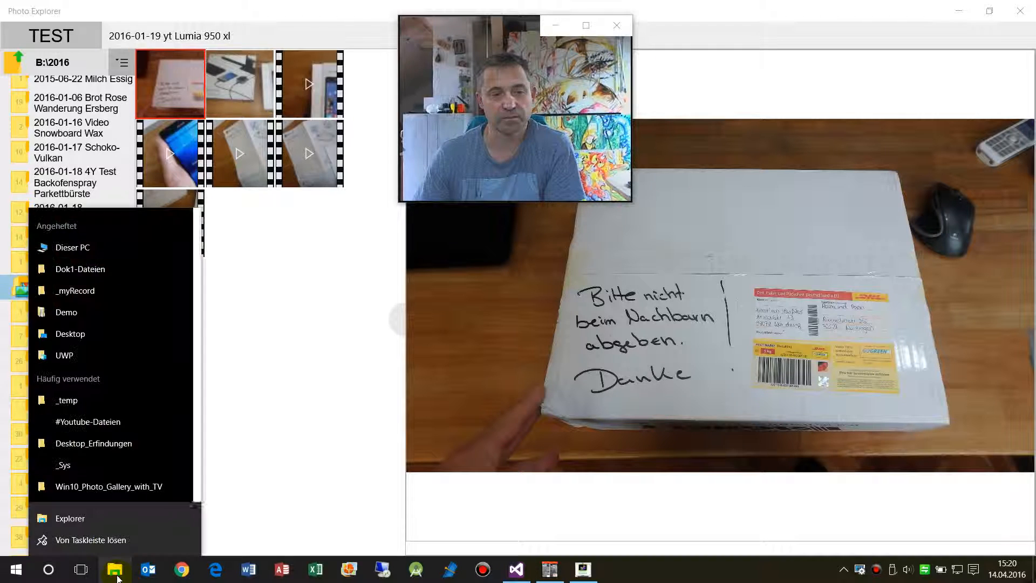
mouse_move(100, 491)
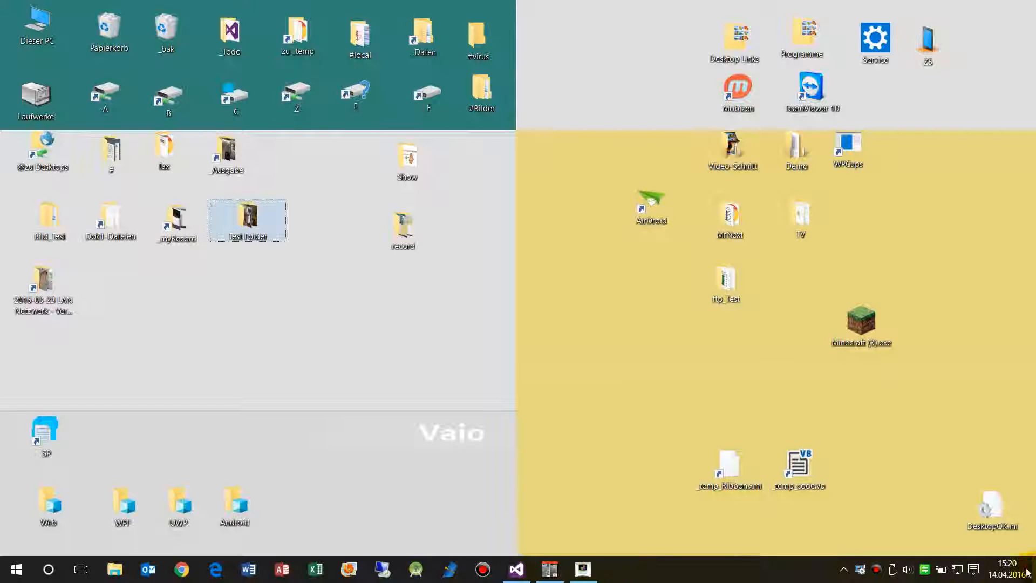
double_click(248, 219)
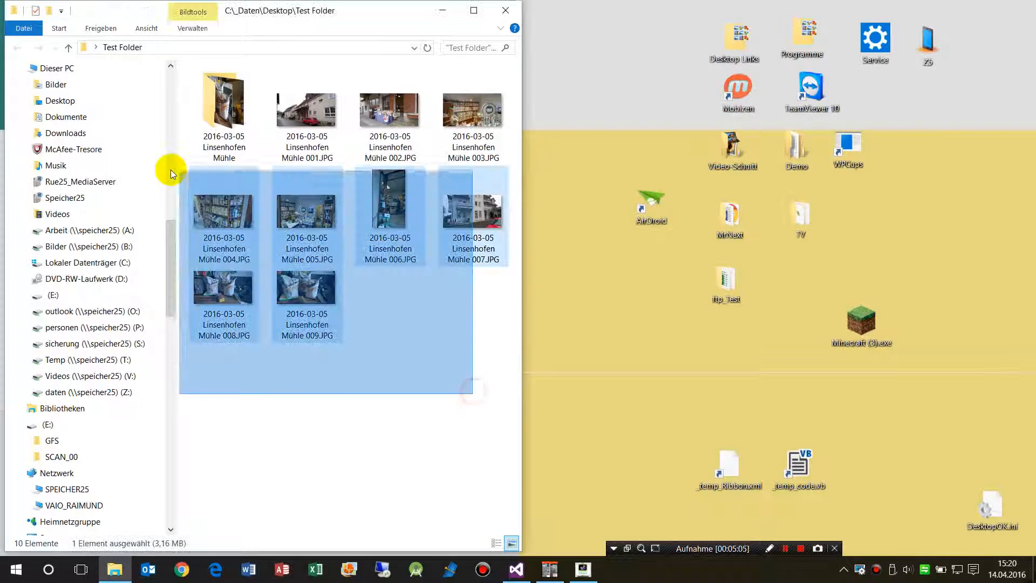
key("ctrl+a")
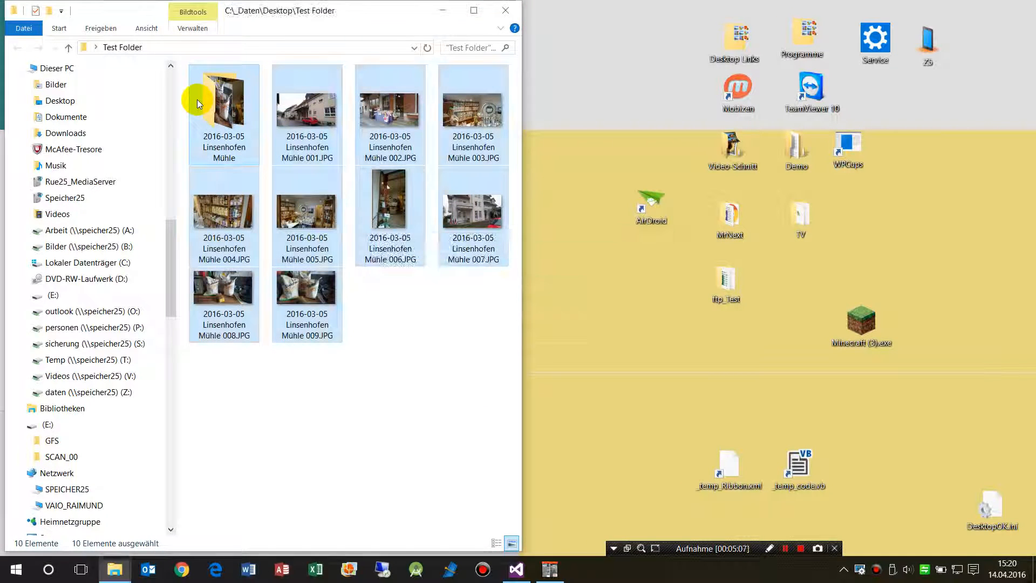
right_click(271, 156)
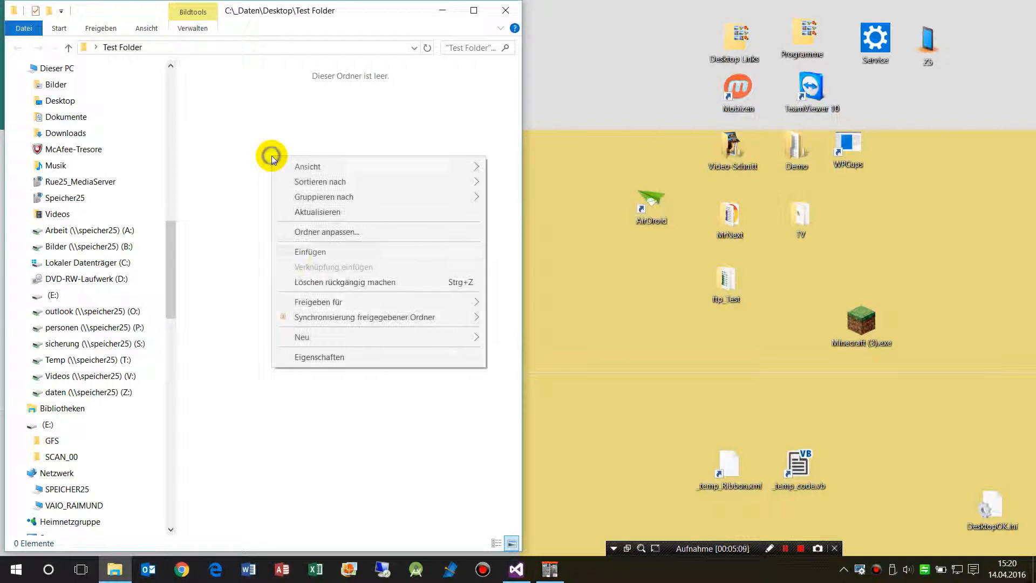
Step: Paste into Test Folder, cancel the copy, and open the partial Lumia 950 xl folder
left_click(360, 224)
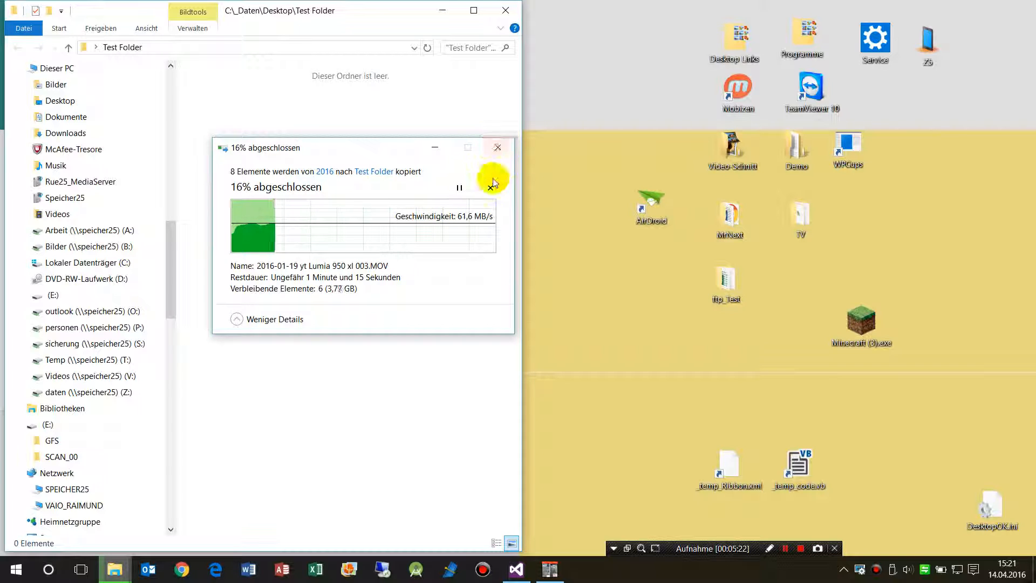
mouse_move(497, 147)
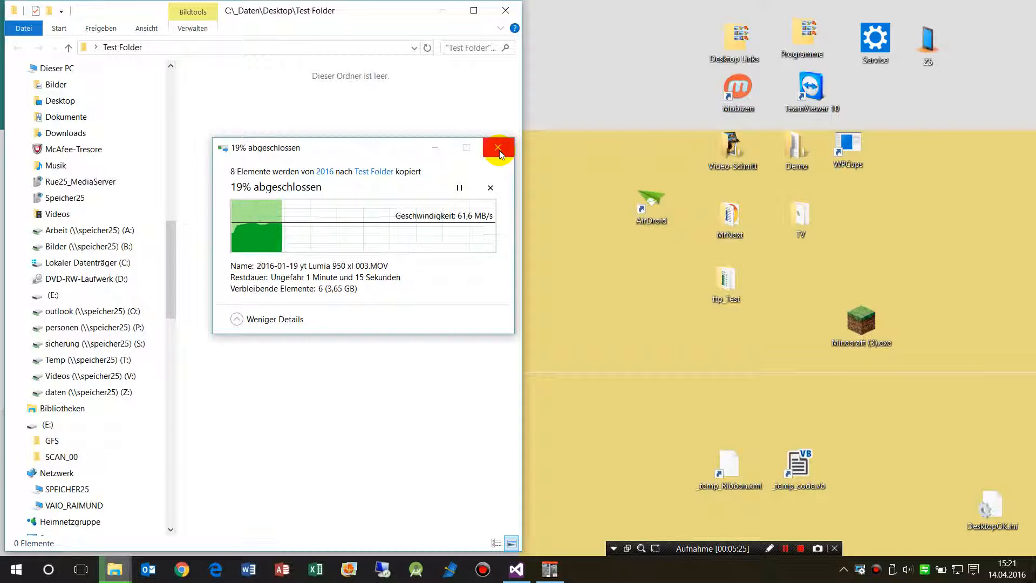
mouse_move(498, 147)
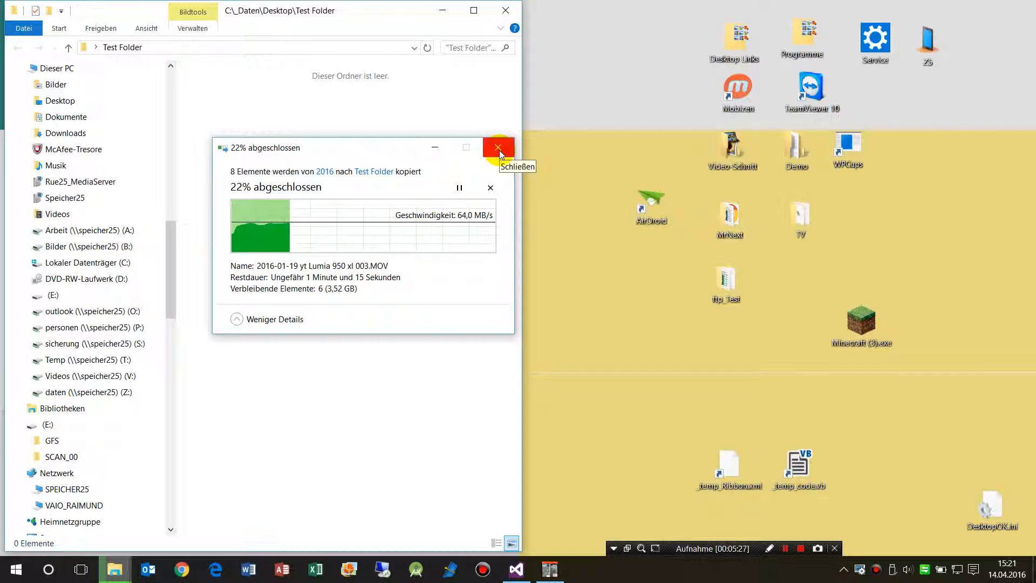
left_click(498, 147)
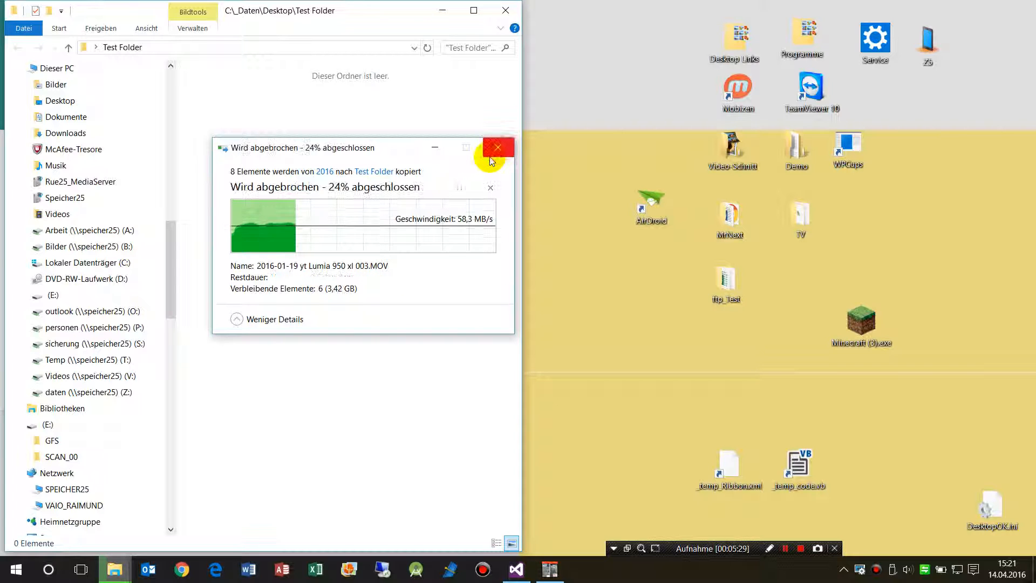
left_click(497, 148)
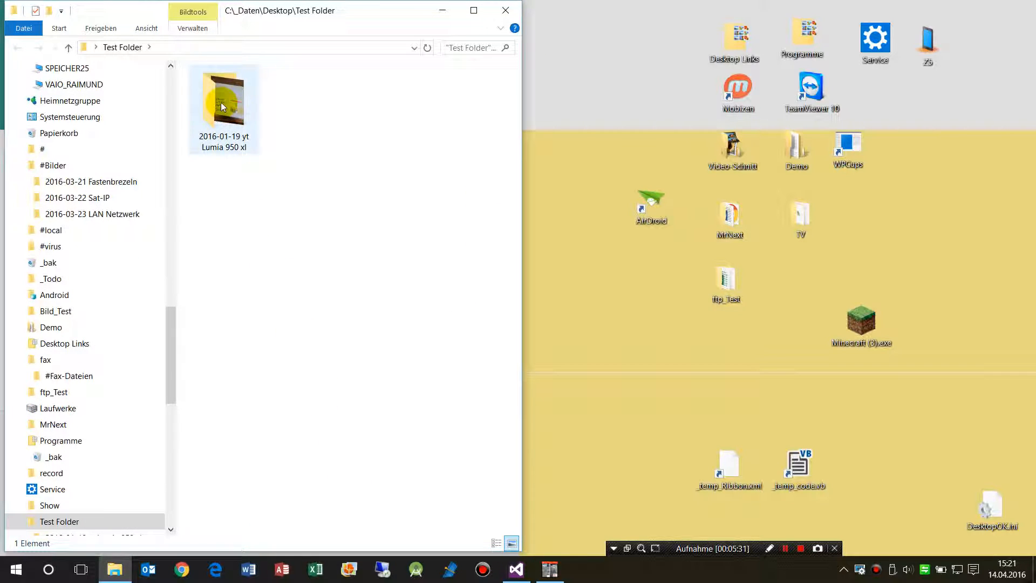
double_click(223, 99)
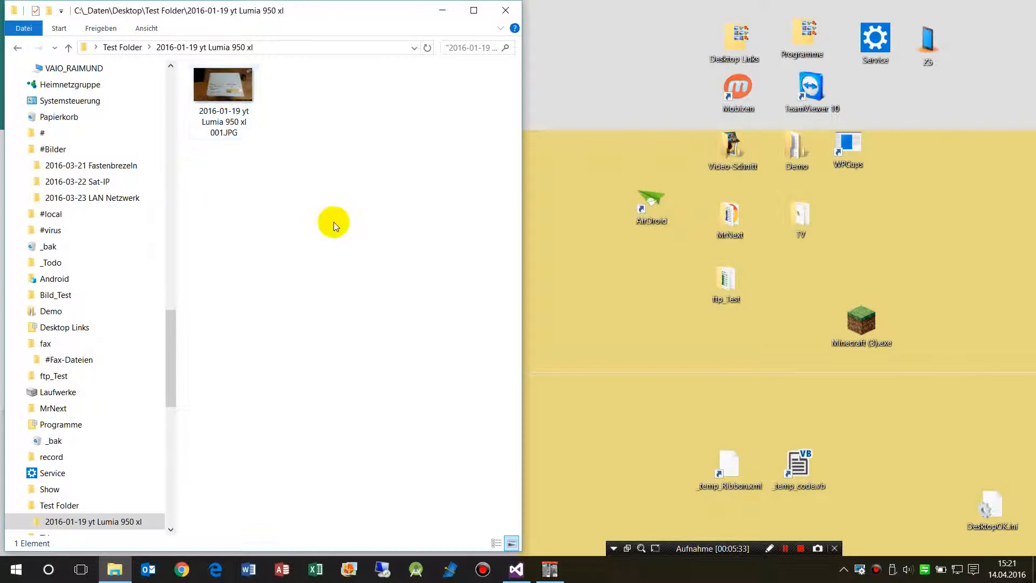
mouse_move(294, 219)
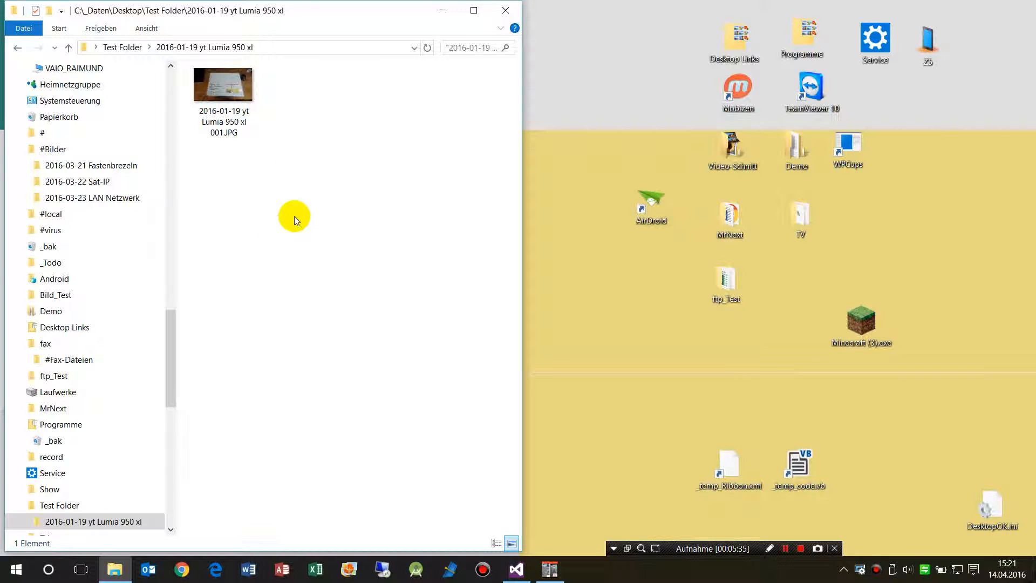
mouse_move(187, 348)
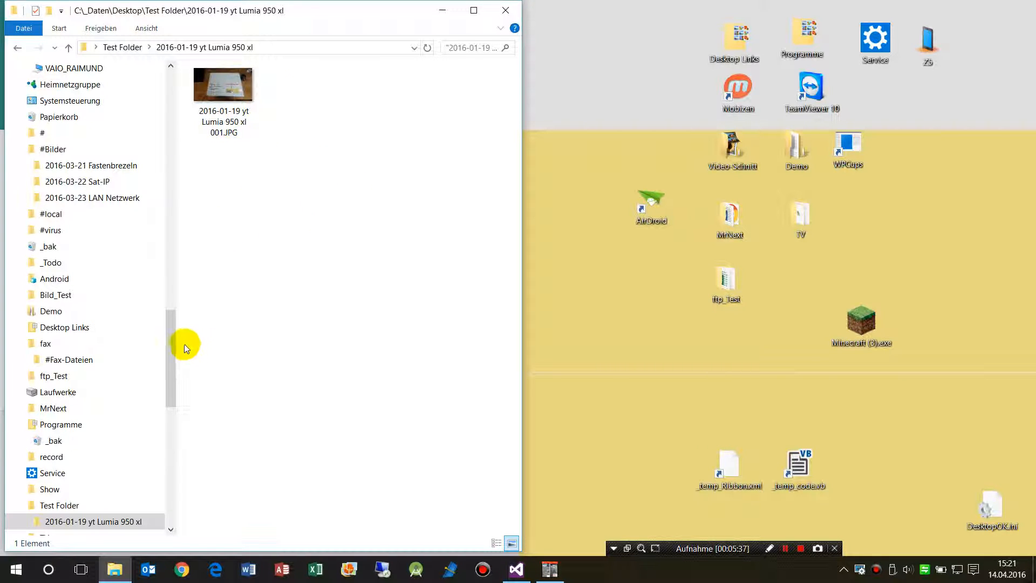
mouse_move(551, 570)
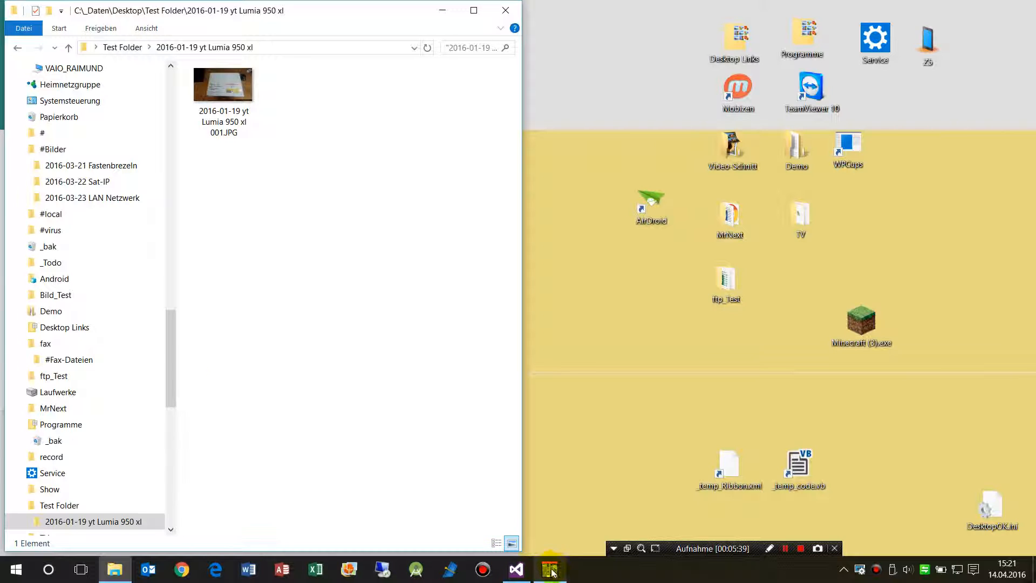
Step: Return to Photo Explorer and show copy options for the 2016-01-19 yt Lumia Hülle folder
left_click(550, 568)
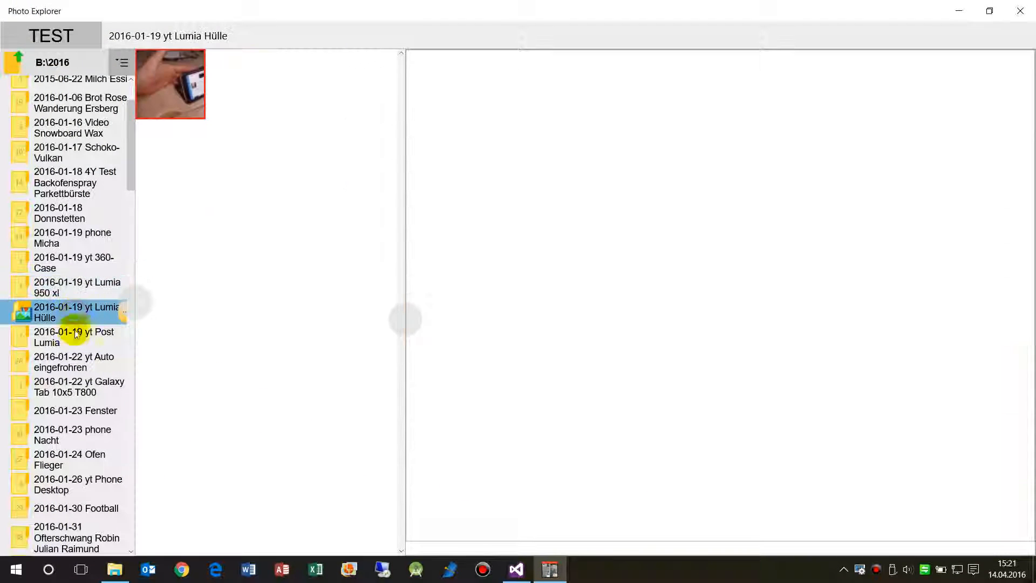
right_click(76, 311)
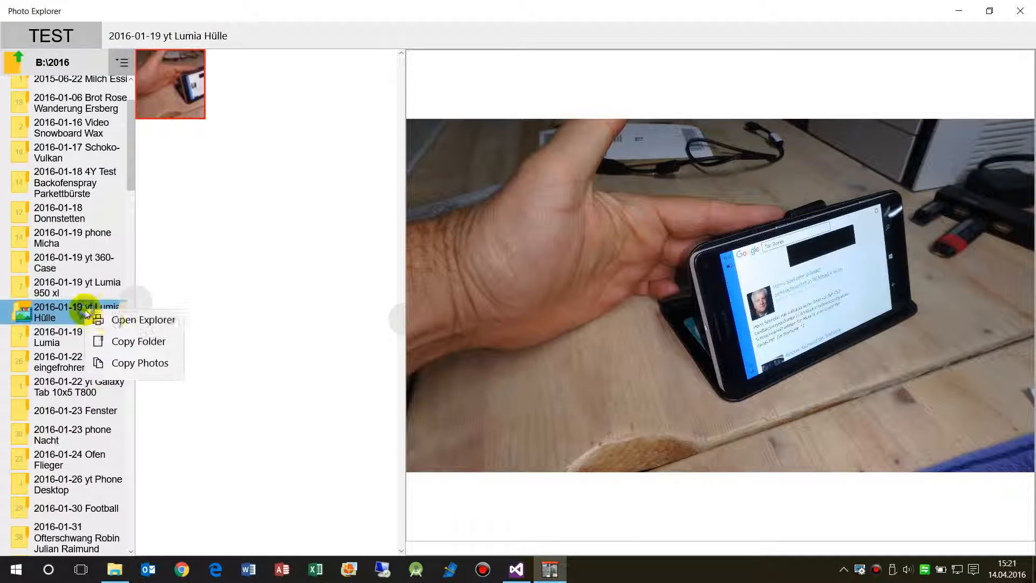
mouse_move(140, 368)
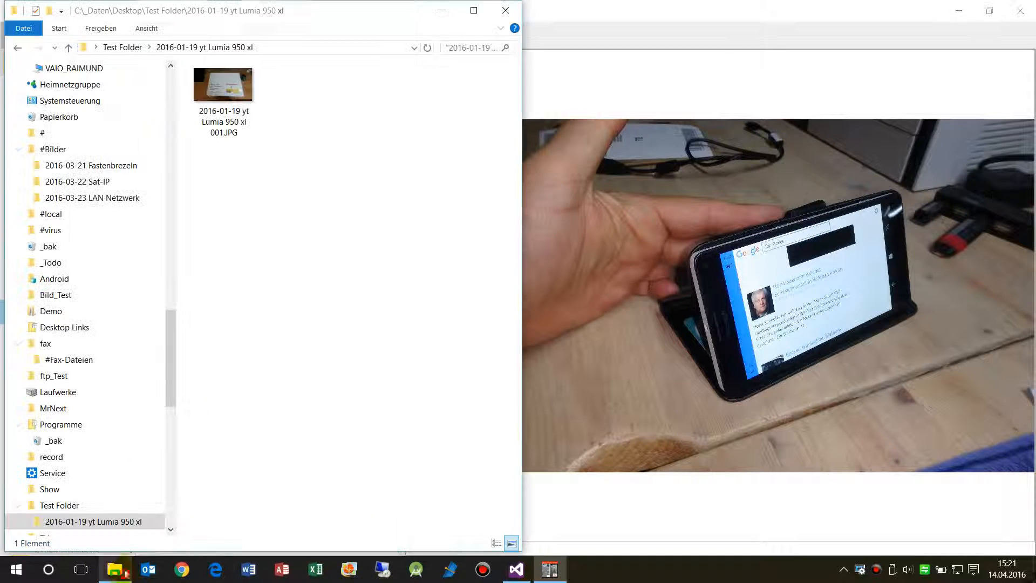
Step: Paste the Lumia Hülle photo into the test folder, then close File Explorer
right_click(291, 311)
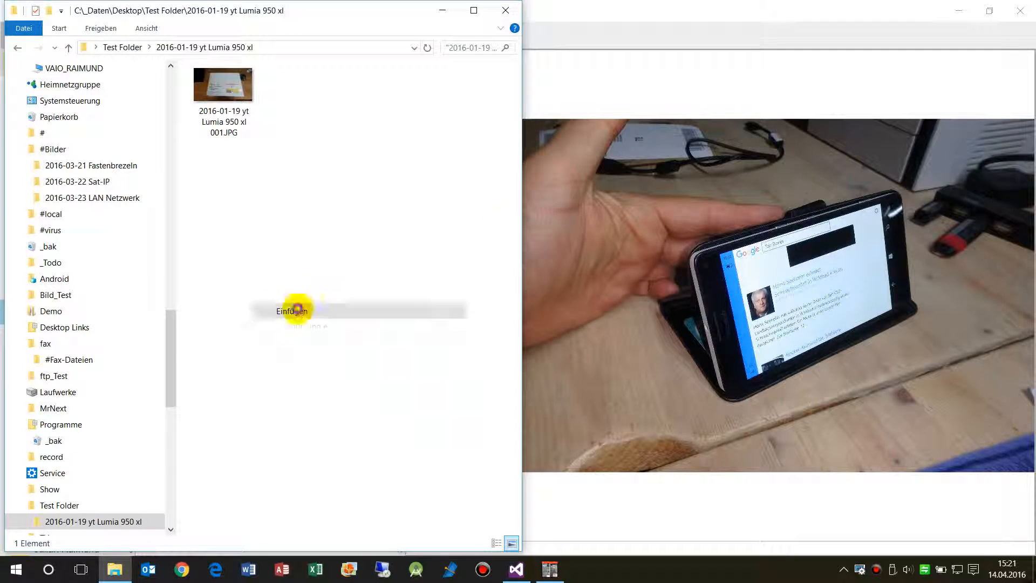
left_click(291, 310)
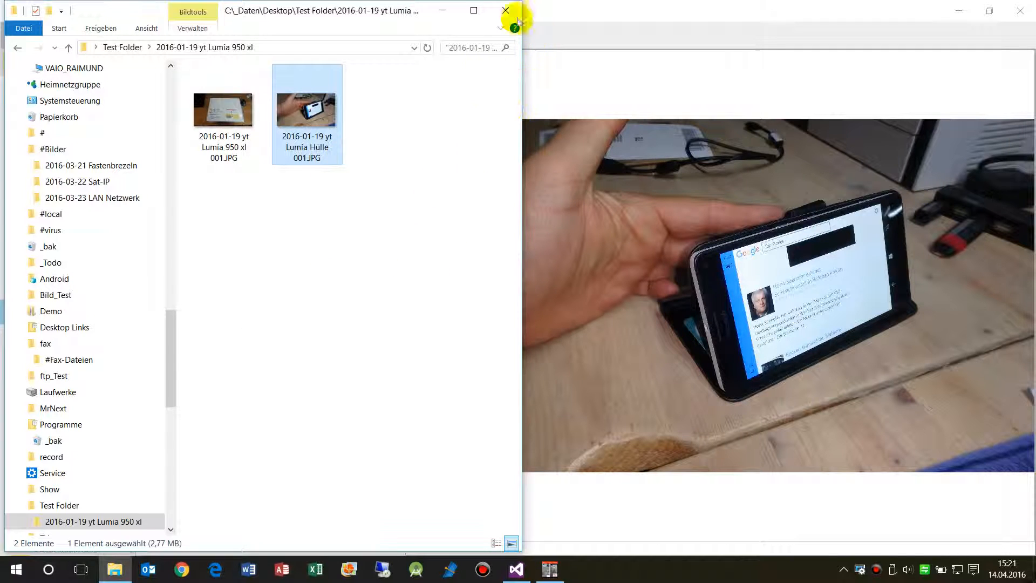
double_click(306, 109)
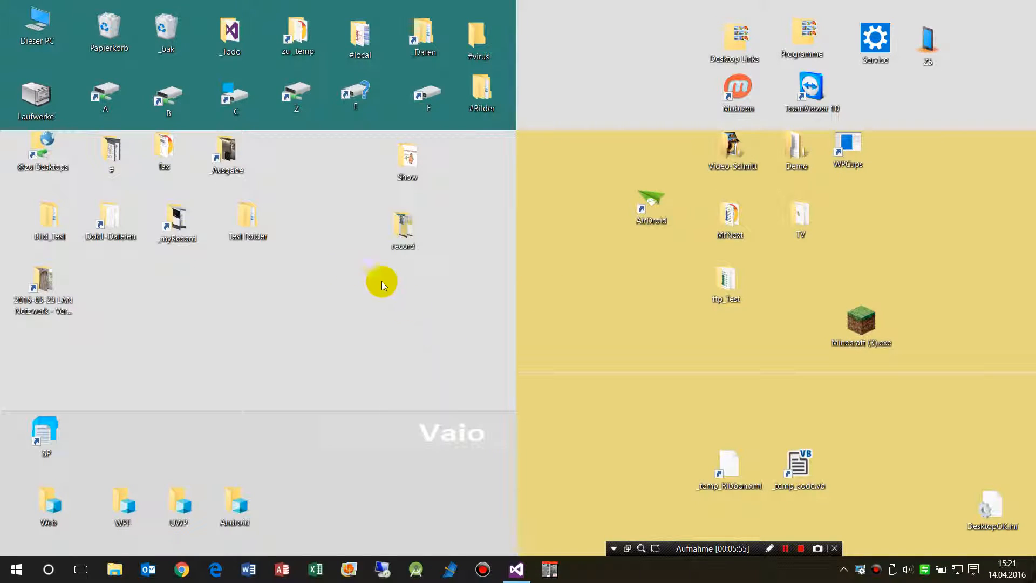
Step: Return to Visual Studio showing the copy-folder clipboard code in MainPage.xaml.cs
left_click(515, 569)
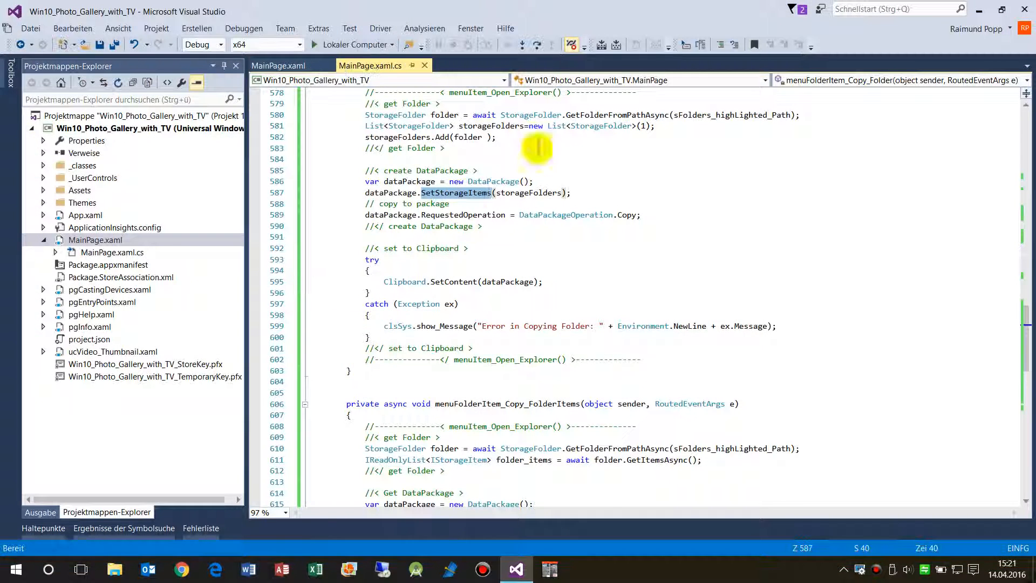
mouse_move(1028, 11)
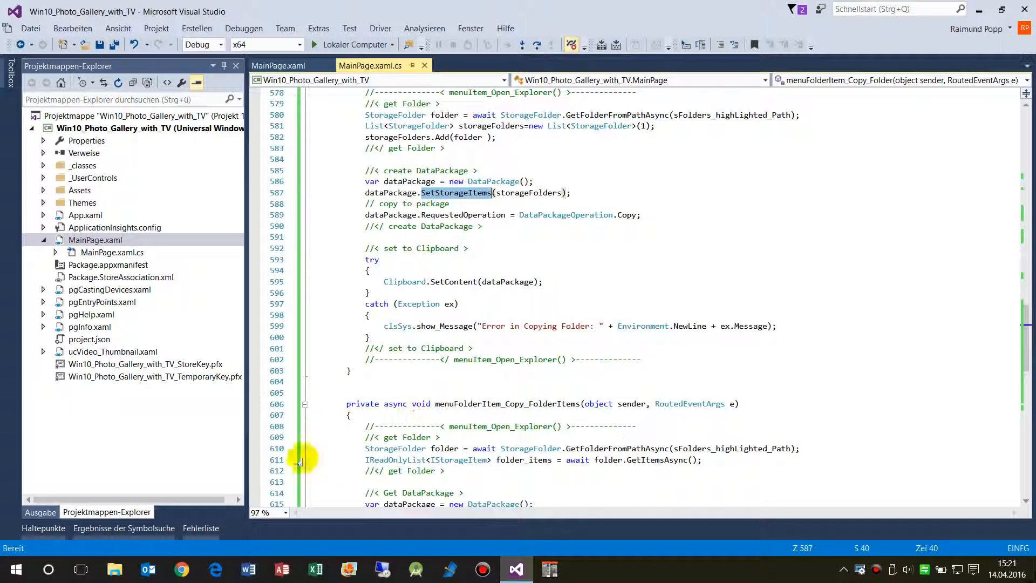
mouse_move(548, 539)
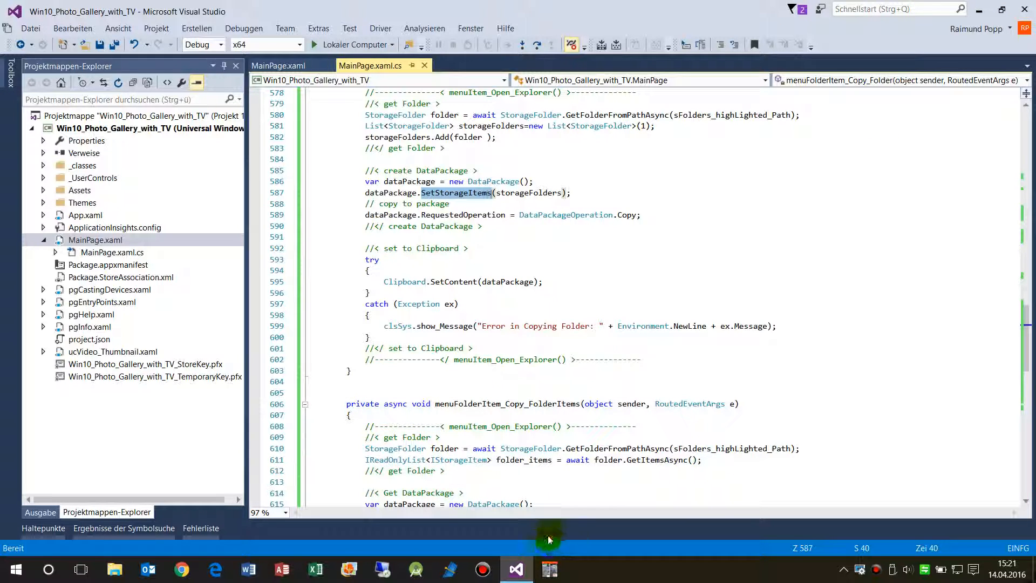